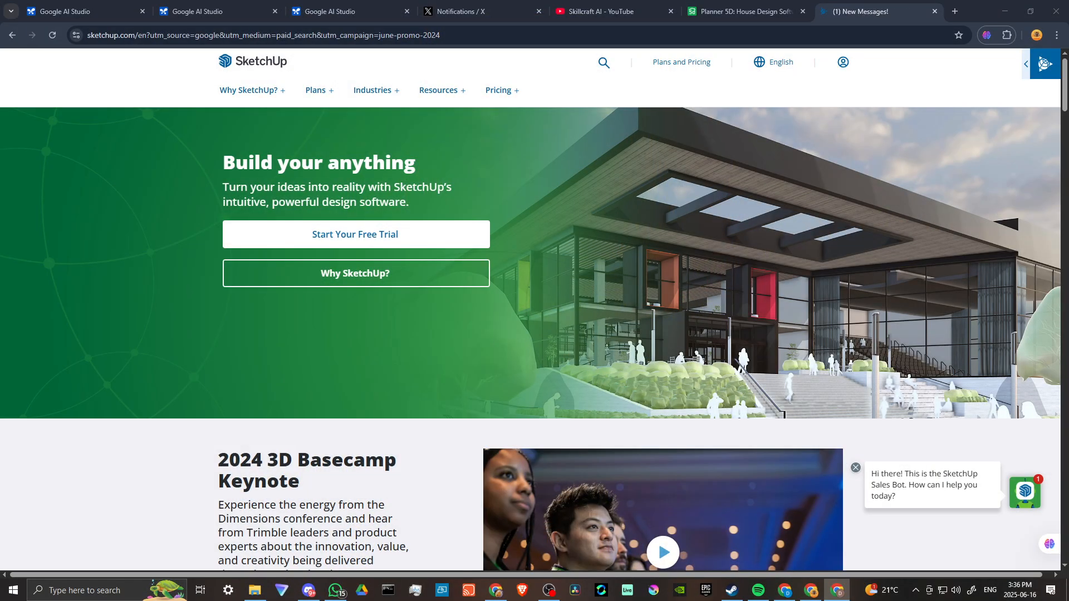
mouse_move(745, 11)
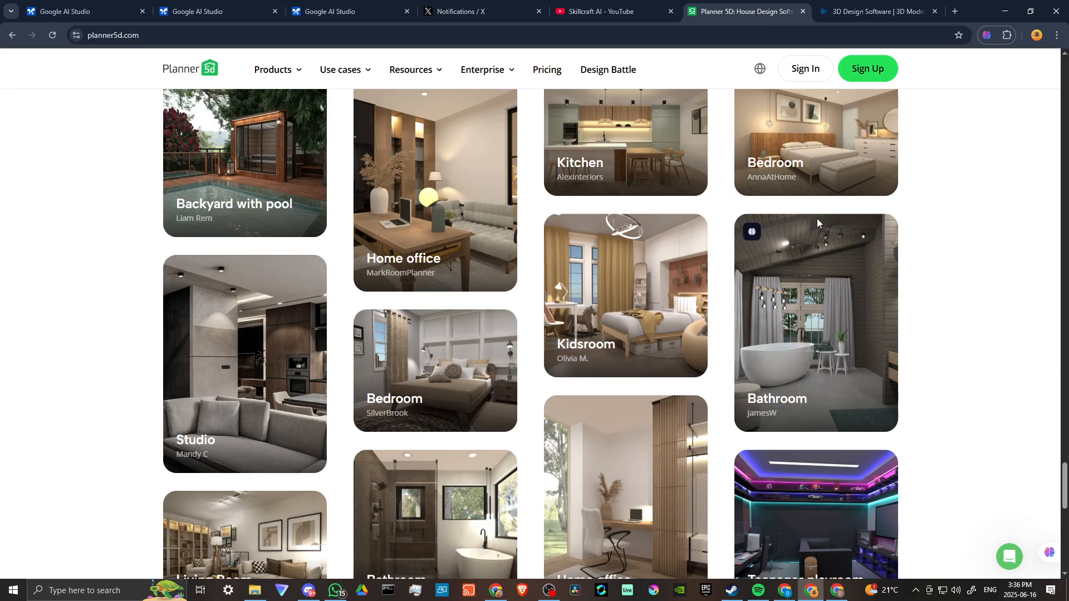
Step: Bring up the Sider extension's quick options from its icon at the bottom right
click(1048, 556)
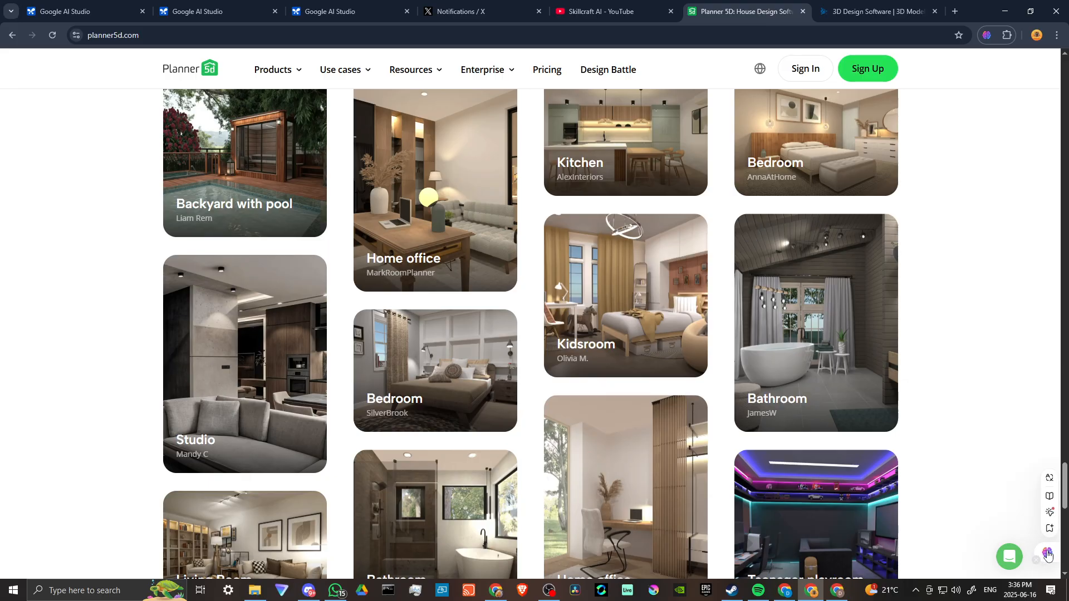
Step: Ask the Sider chat 'Planner 5D Vs Sketchup' and let the comparison generate
click(1046, 555)
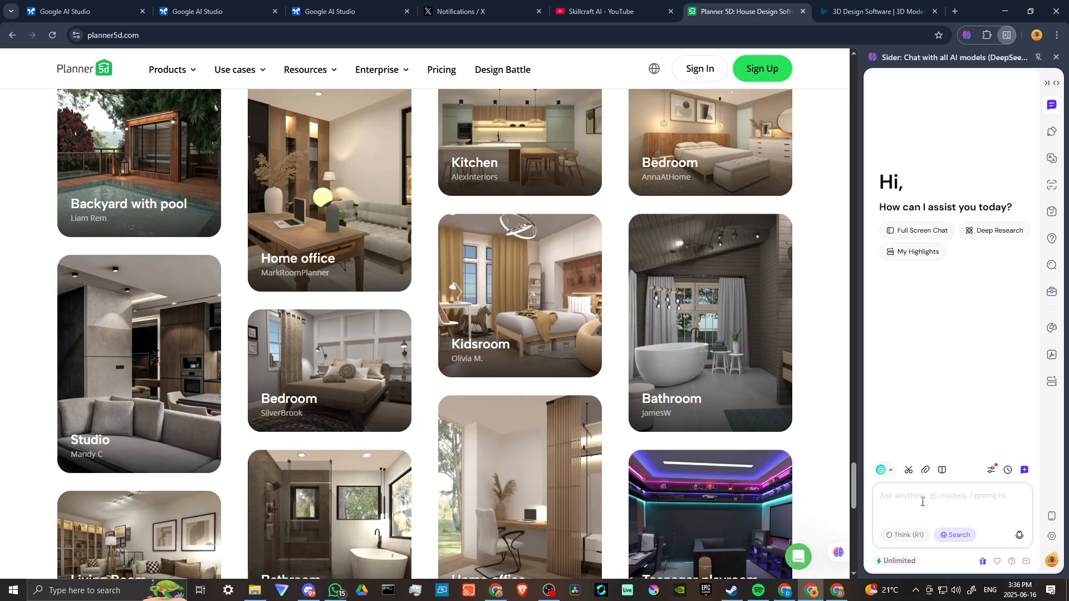
text(Planner 5D Vs Sketchup)
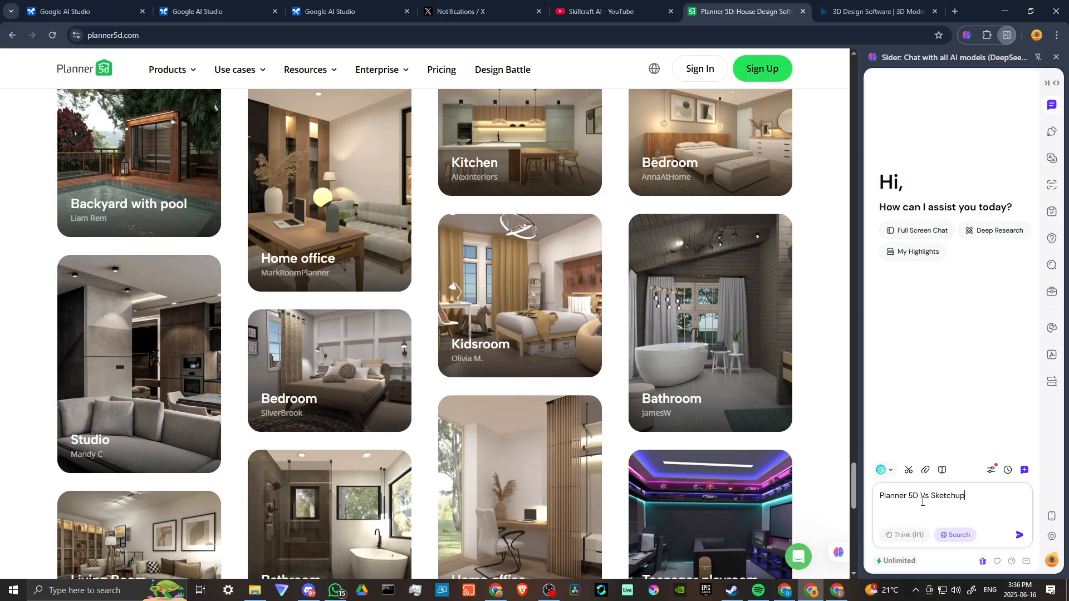
click(1021, 535)
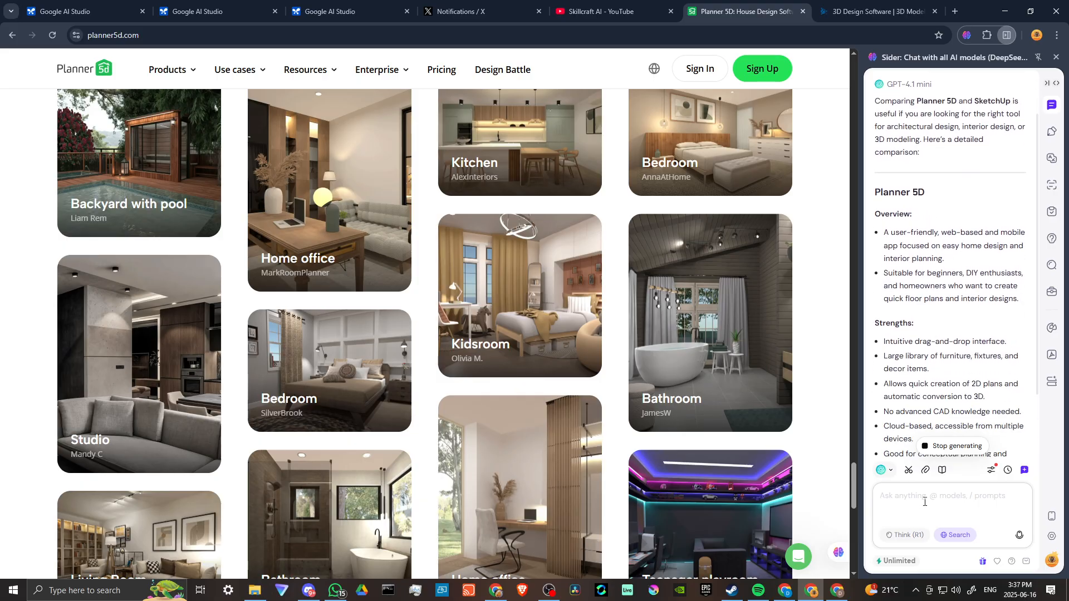
click(883, 470)
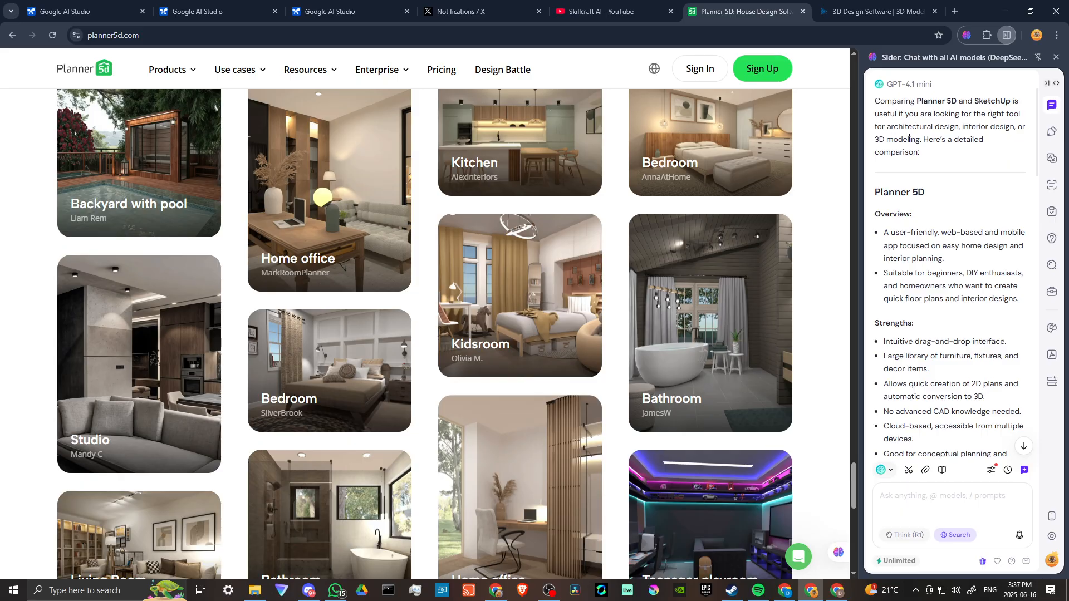
Step: Scroll down the Planner 5D homepage through its design feature sections
scroll(down, 3)
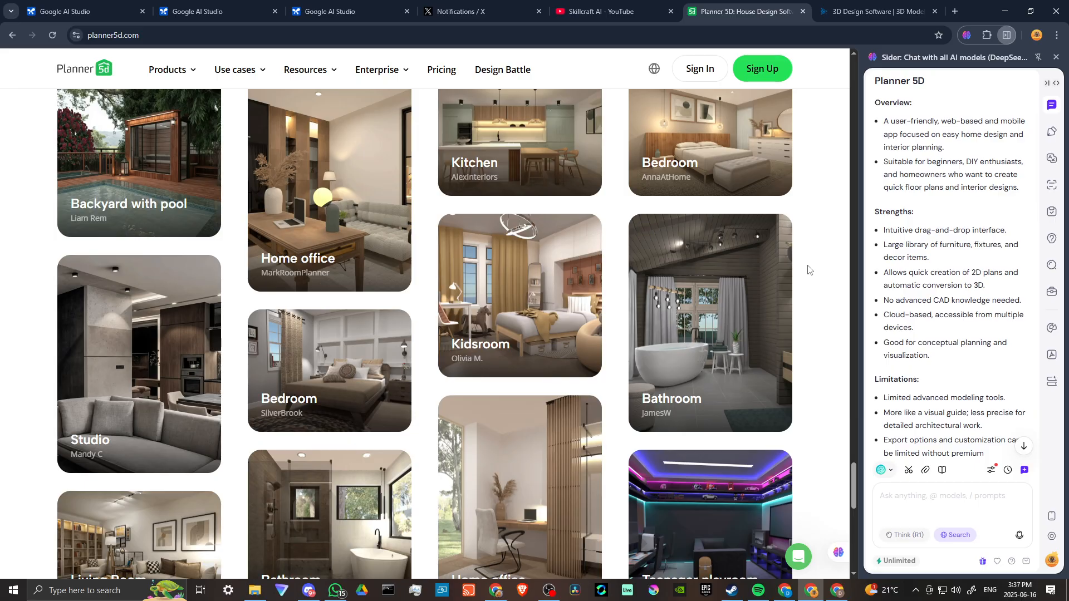
scroll(down, 3)
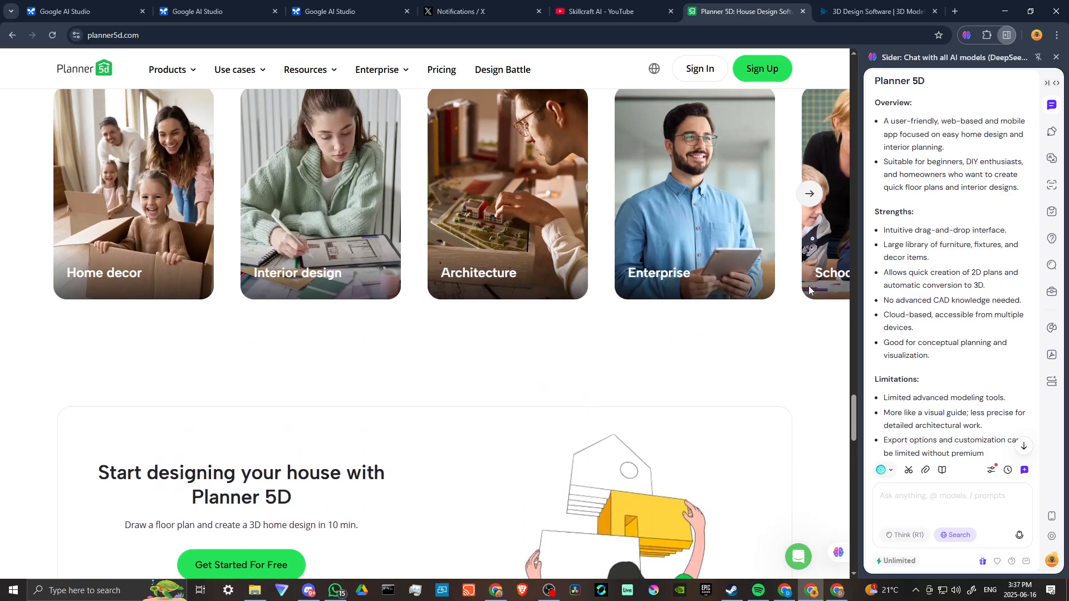
scroll(down, 3)
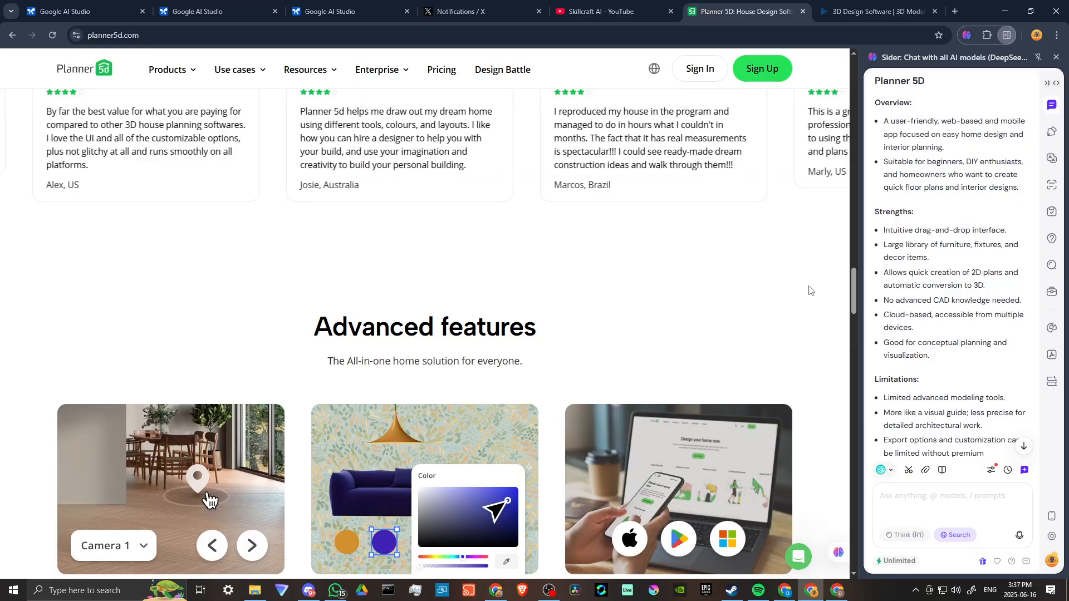
scroll(up, 3)
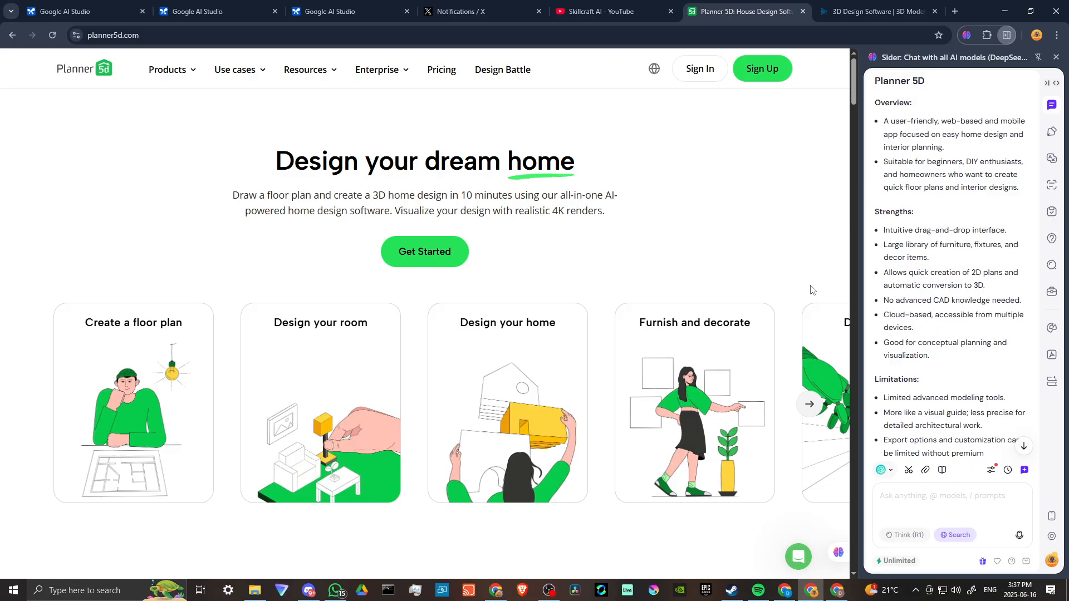
scroll(down, 3)
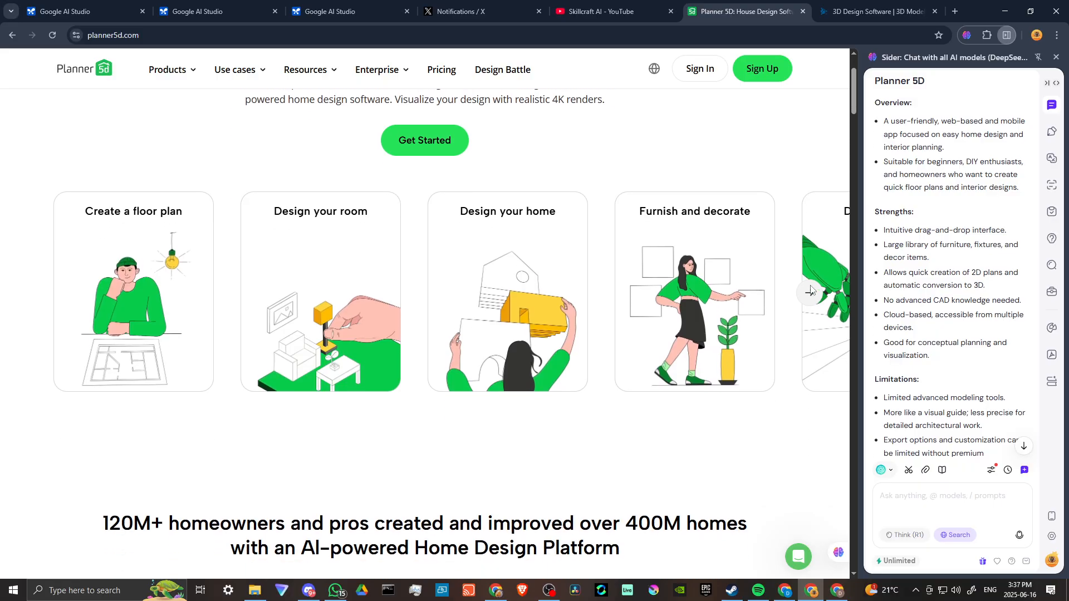
scroll(down, 3)
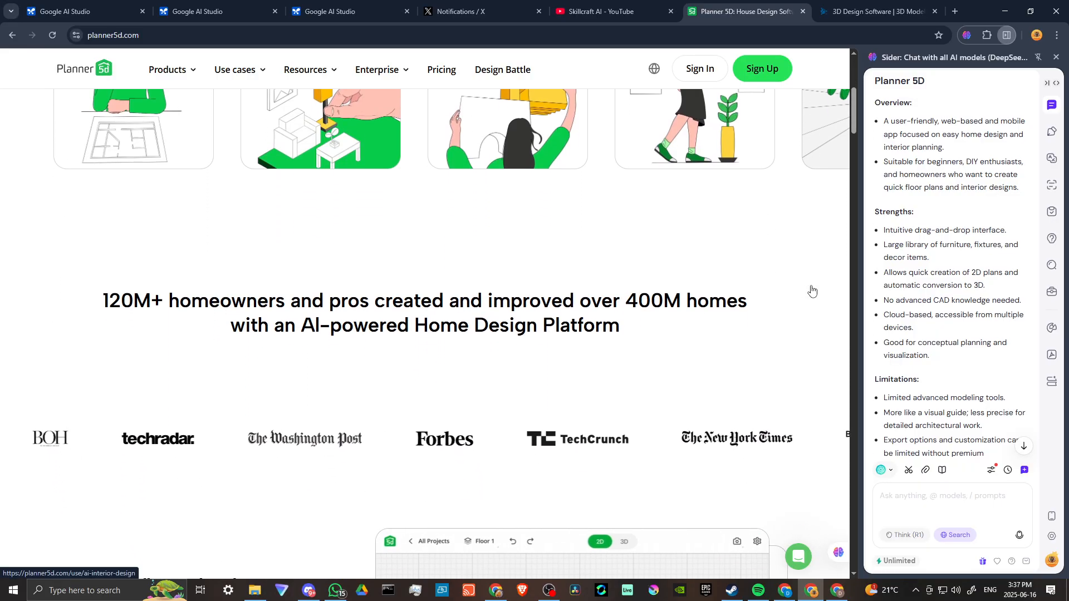
scroll(down, 3)
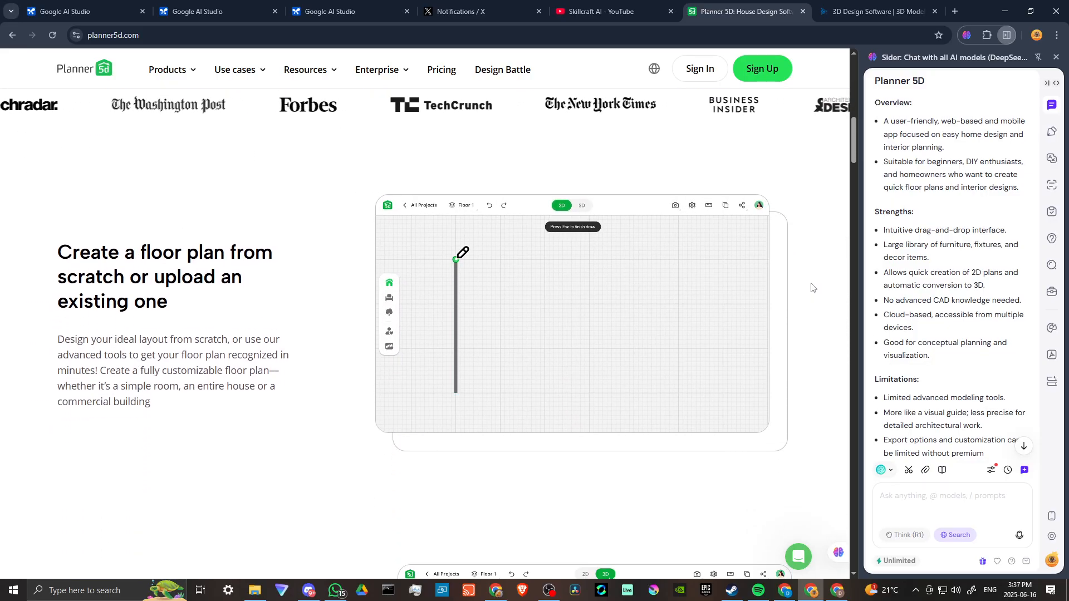
scroll(down, 3)
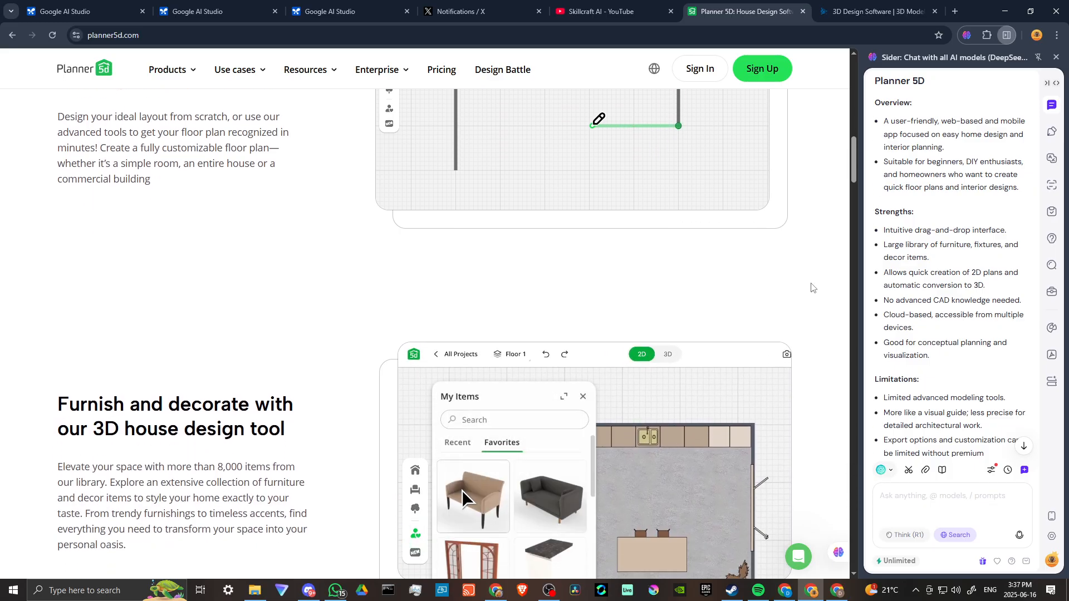
scroll(down, 3)
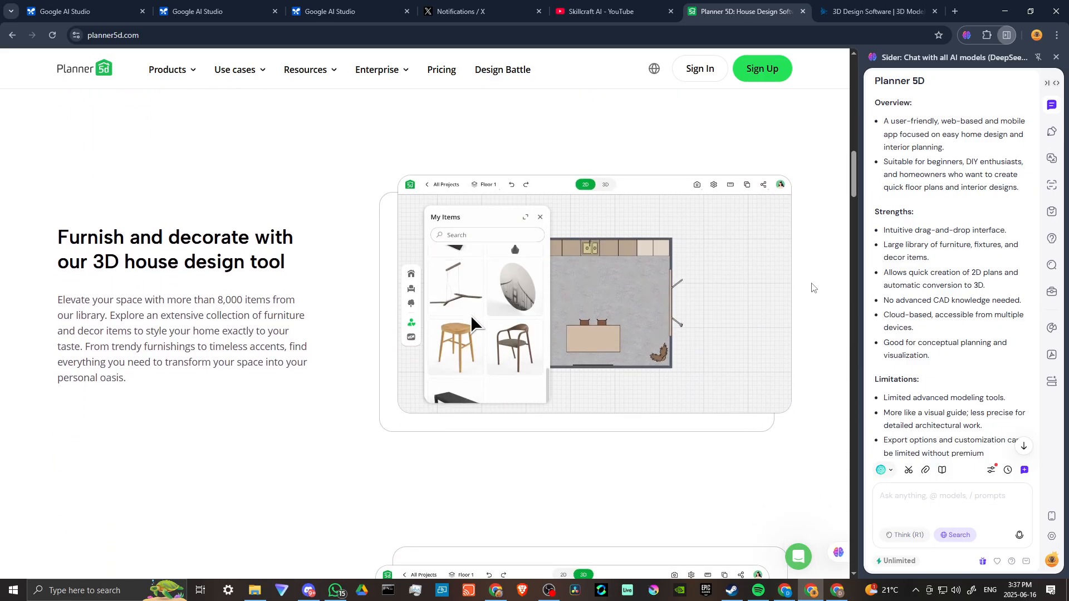
scroll(down, 3)
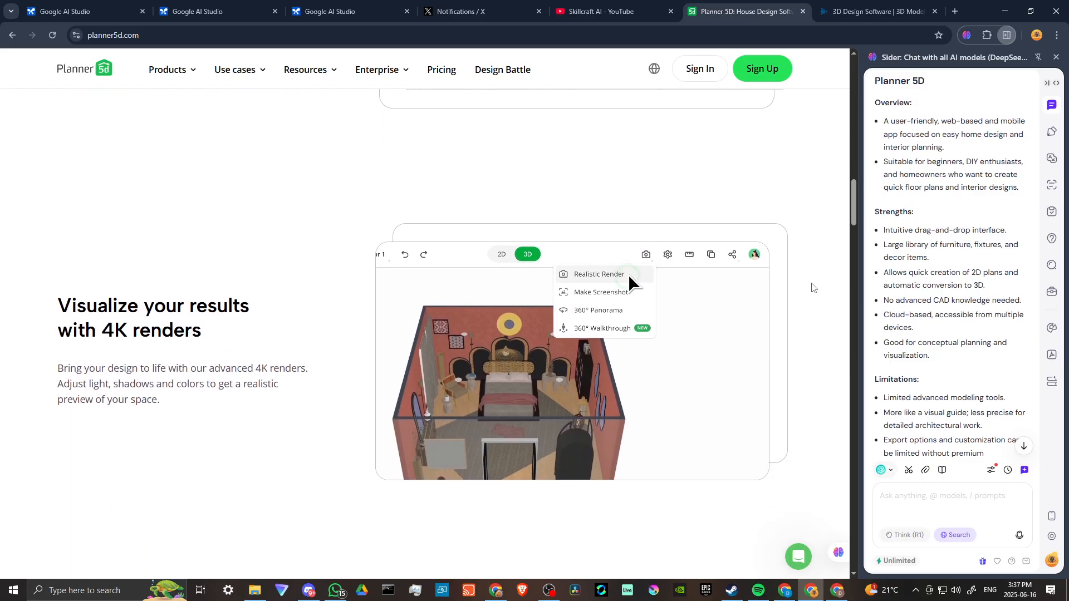
Step: Go into Planner 5D's advanced features page and read down through it
click(599, 274)
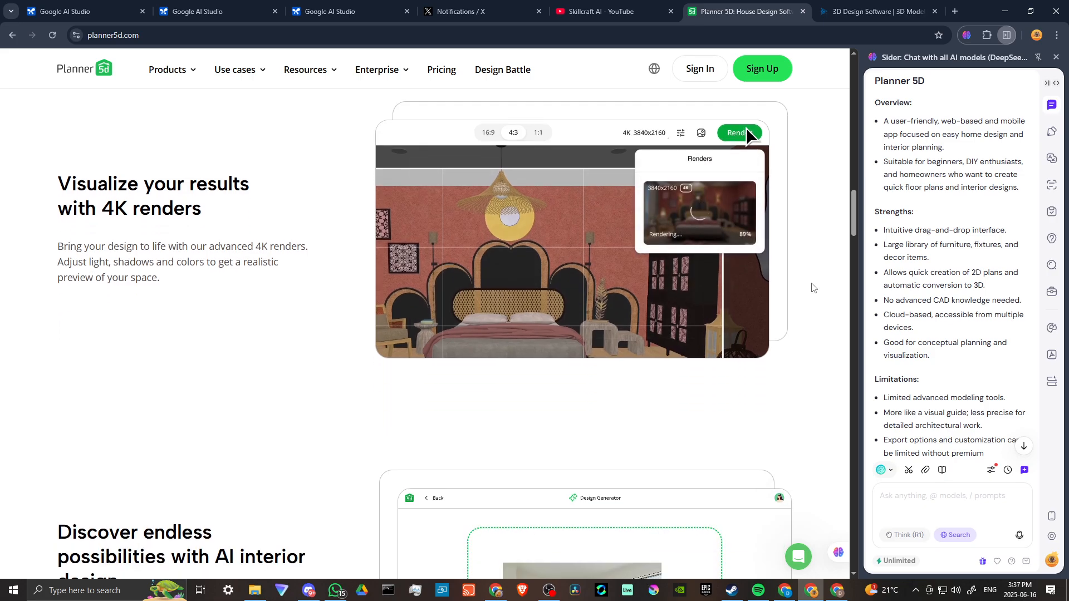
scroll(down, 3)
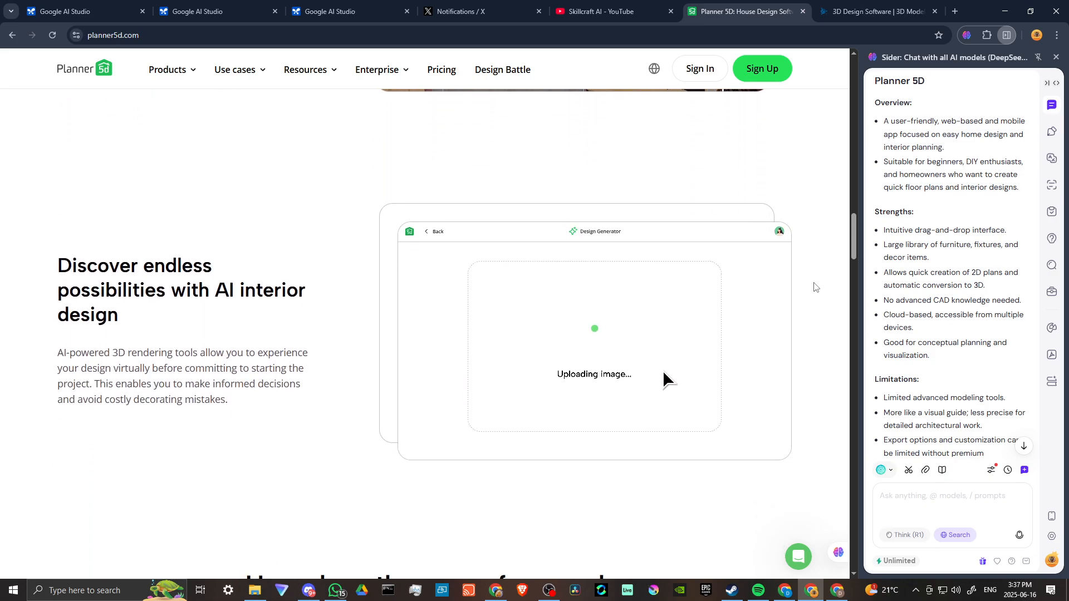
scroll(down, 3)
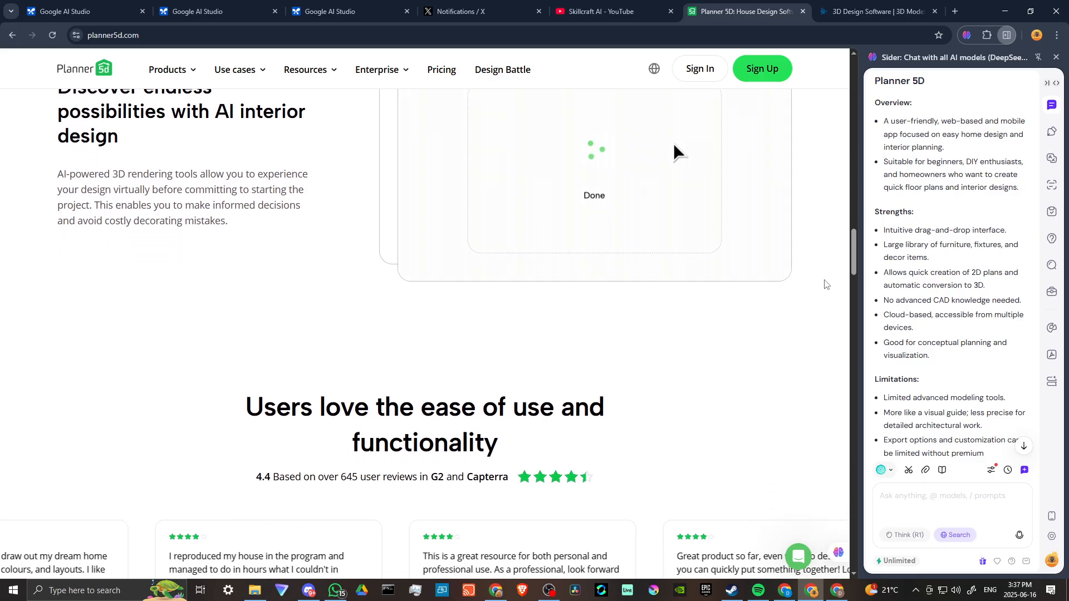
scroll(down, 3)
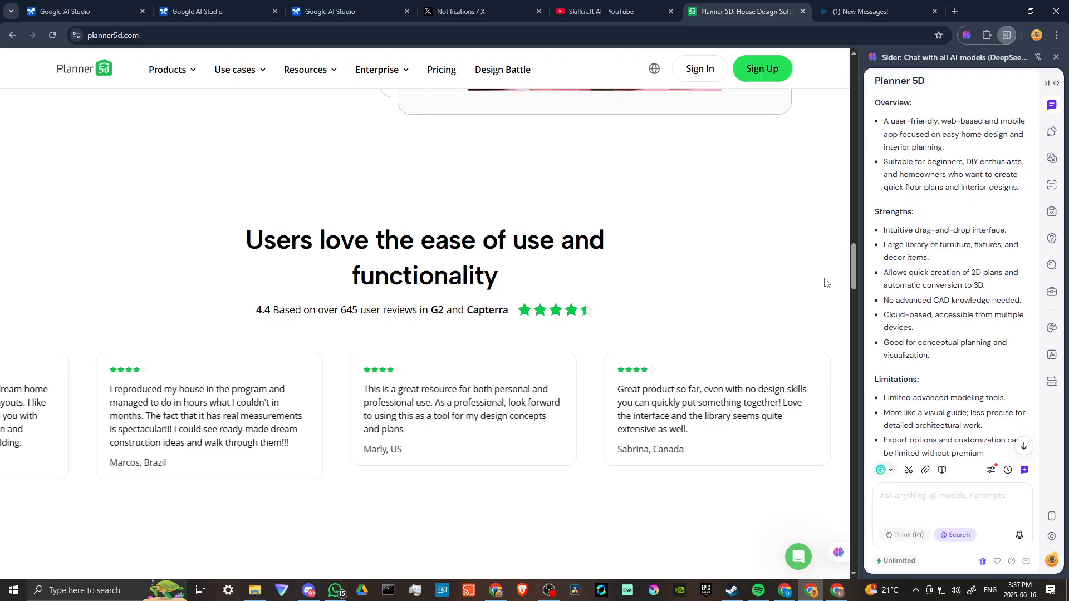
scroll(down, 3)
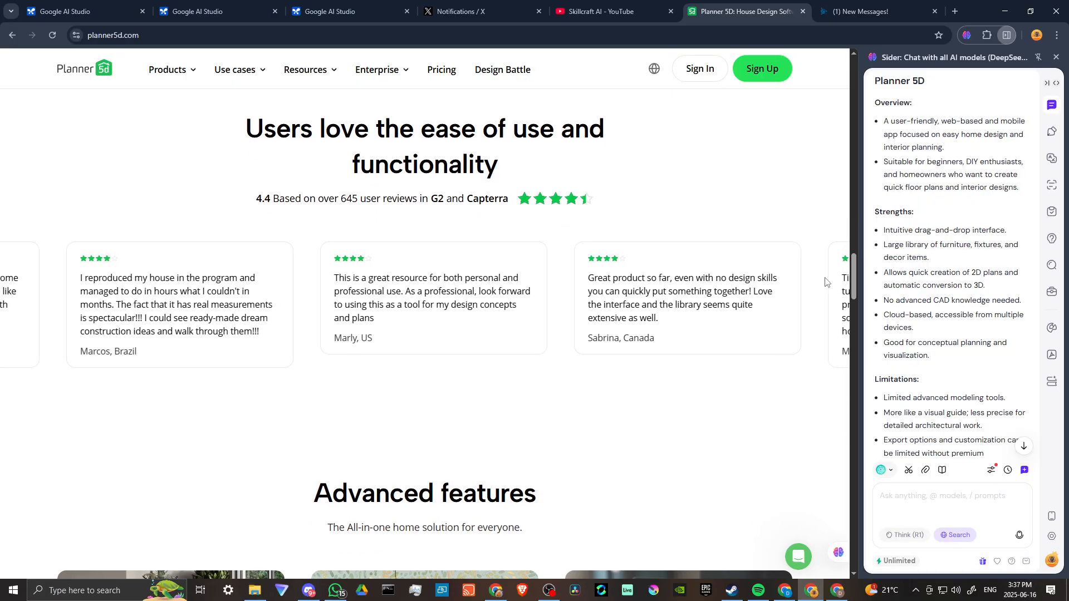
scroll(down, 3)
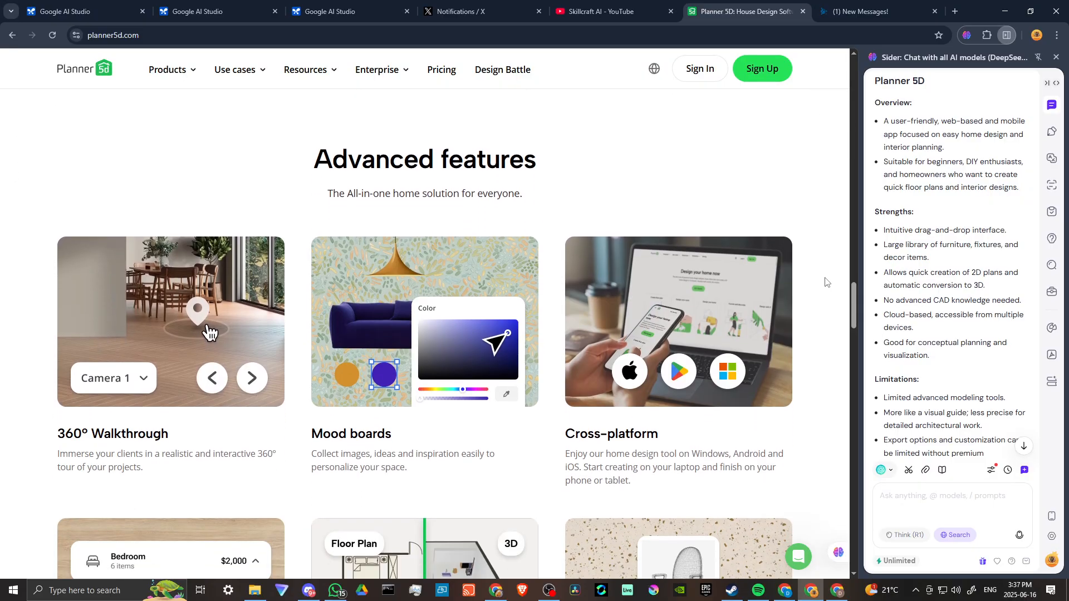
scroll(down, 3)
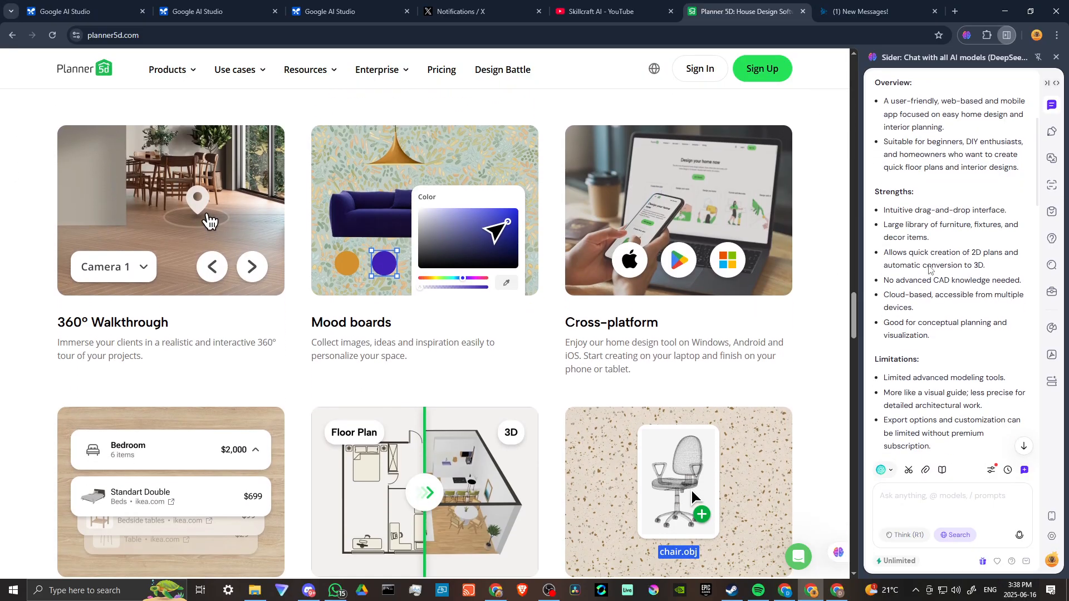
Step: Continue down the advanced features while the Sider reply reaches SketchUp's strengths
scroll(down, 3)
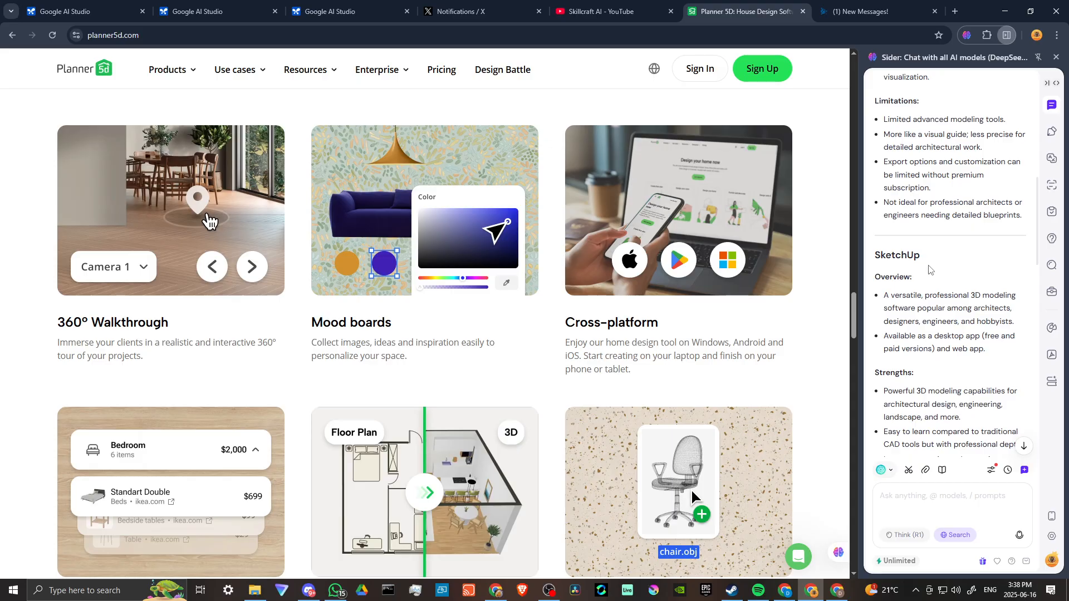
scroll(down, 3)
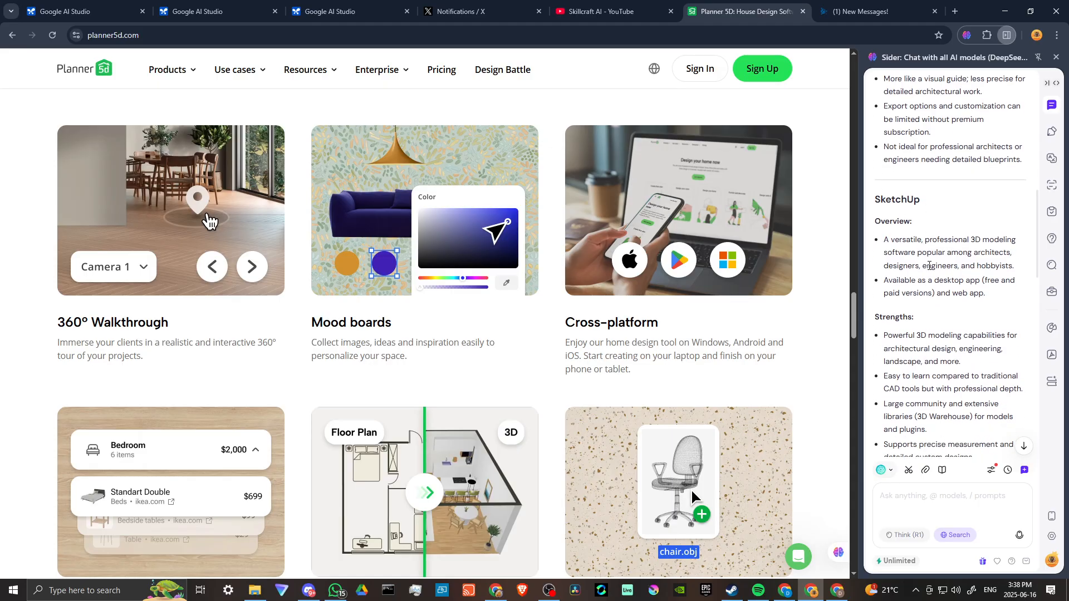
scroll(down, 3)
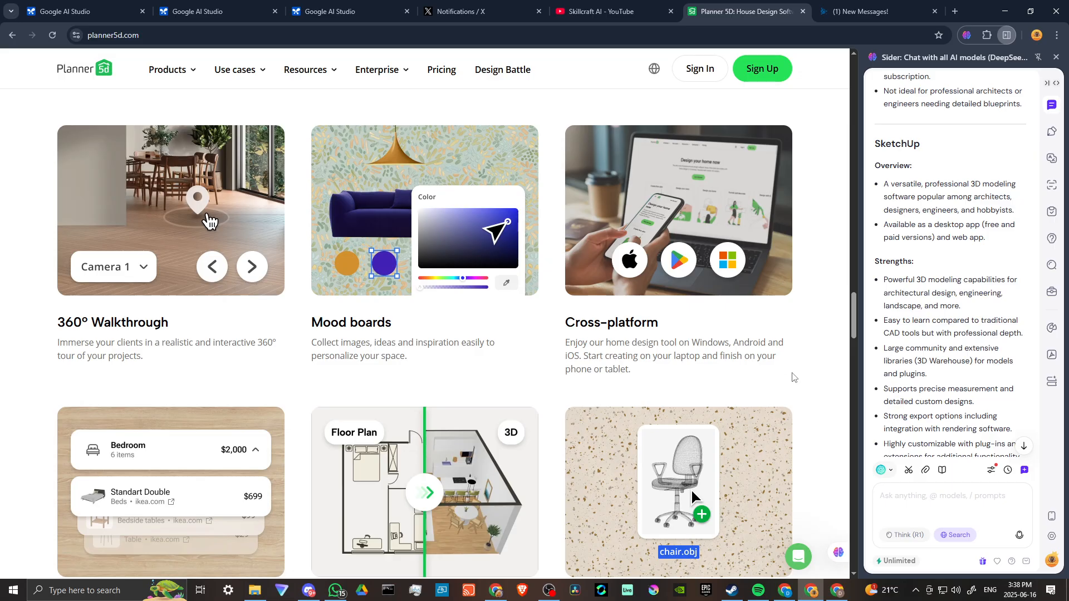
scroll(down, 3)
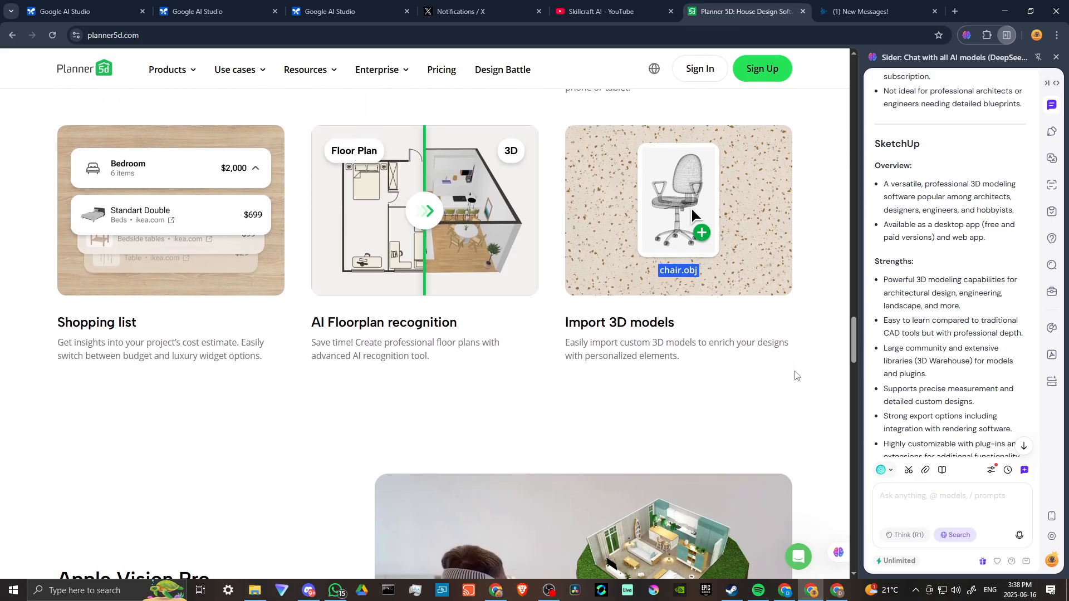
scroll(down, 3)
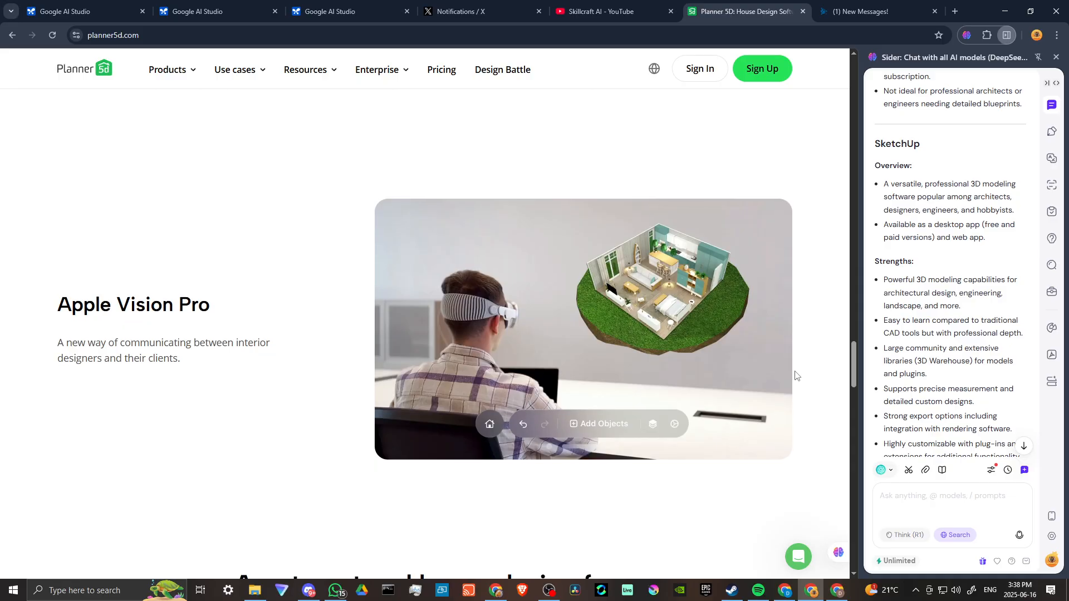
scroll(down, 3)
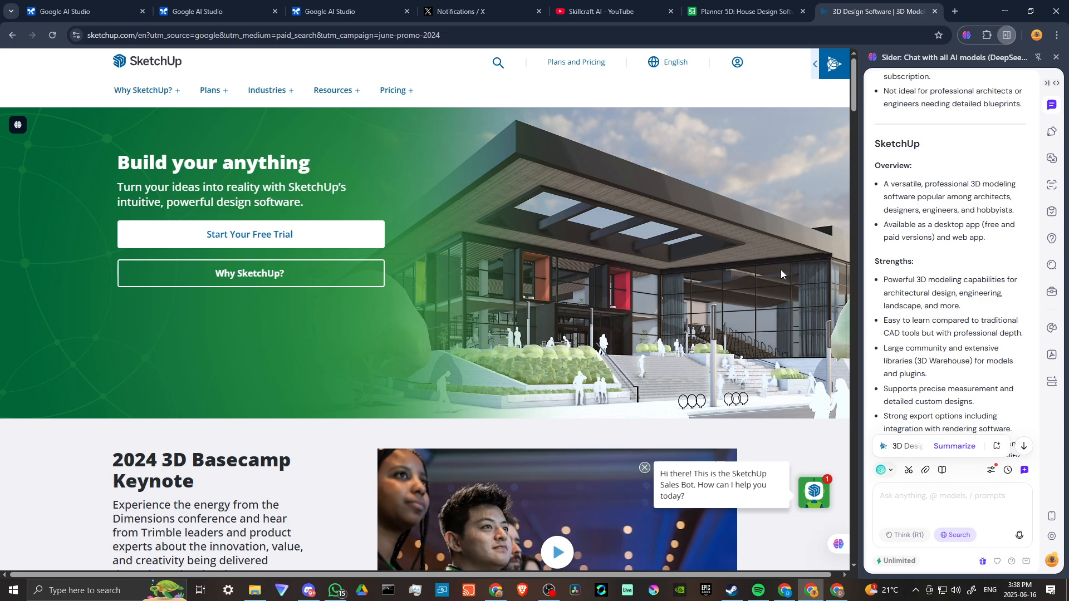
Step: Scroll the SketchUp homepage past the Basecamp keynote, Model it possible and Picture this
scroll(down, 3)
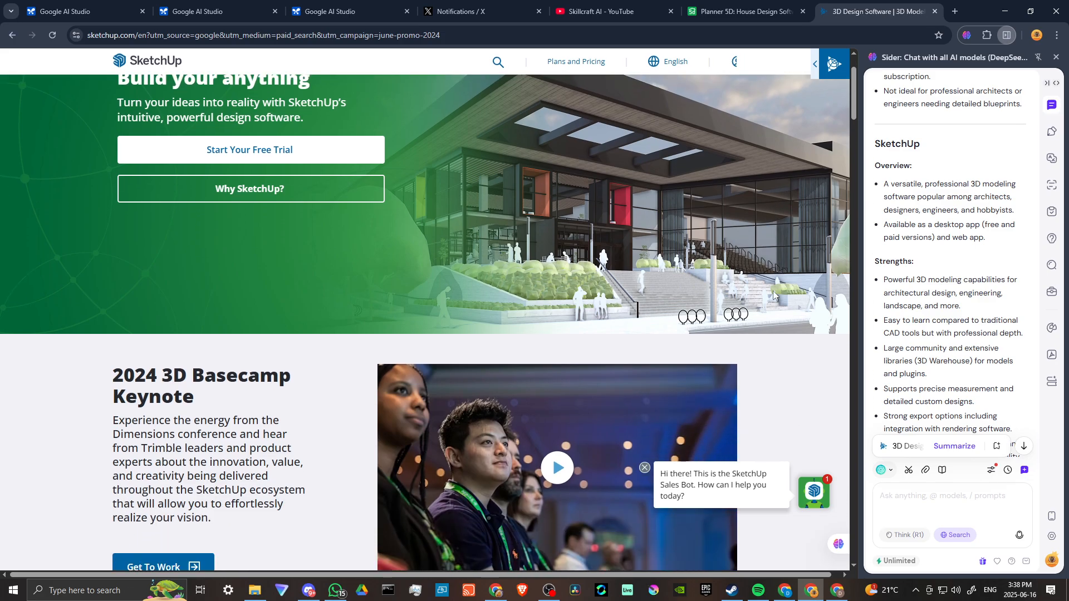
scroll(down, 3)
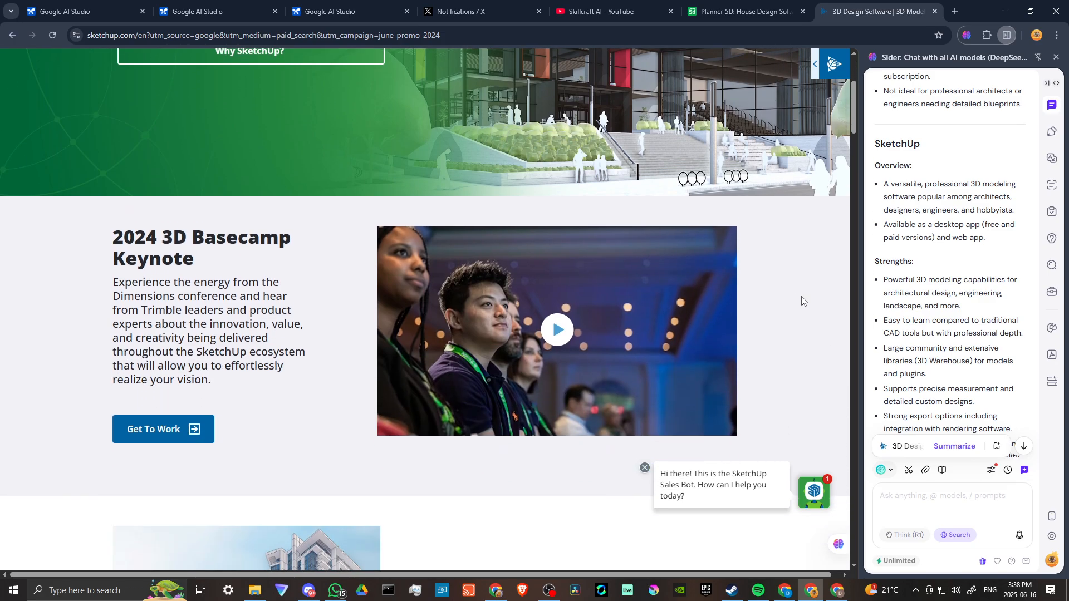
scroll(down, 3)
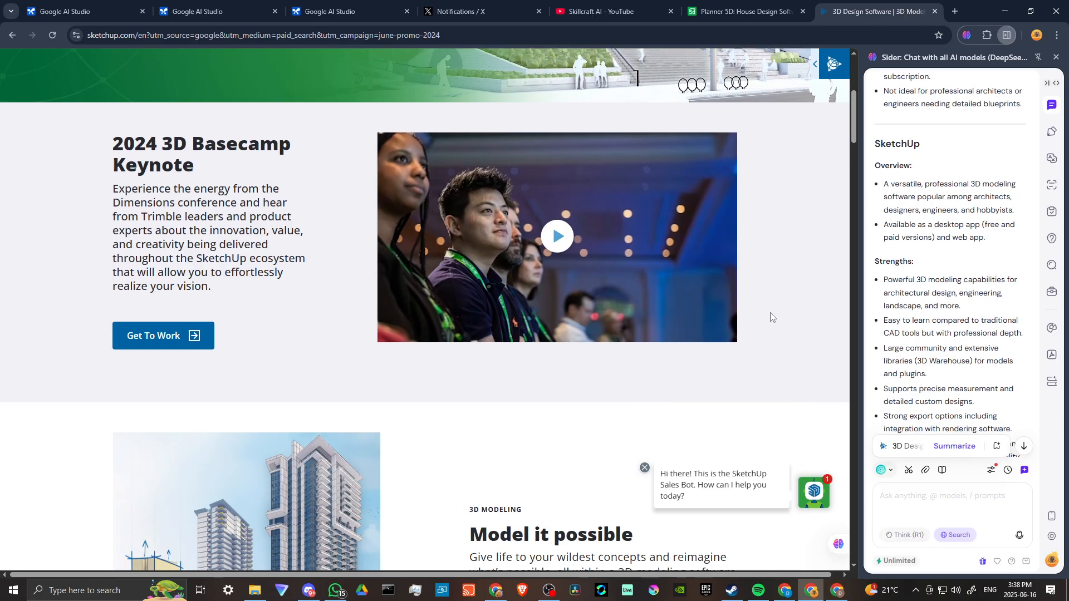
scroll(down, 3)
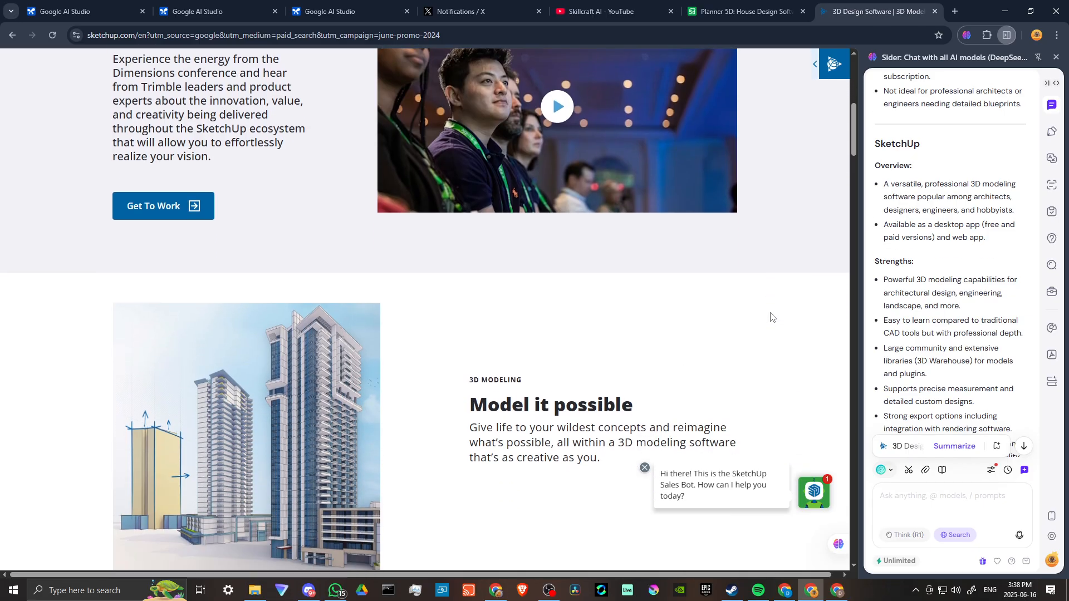
scroll(down, 3)
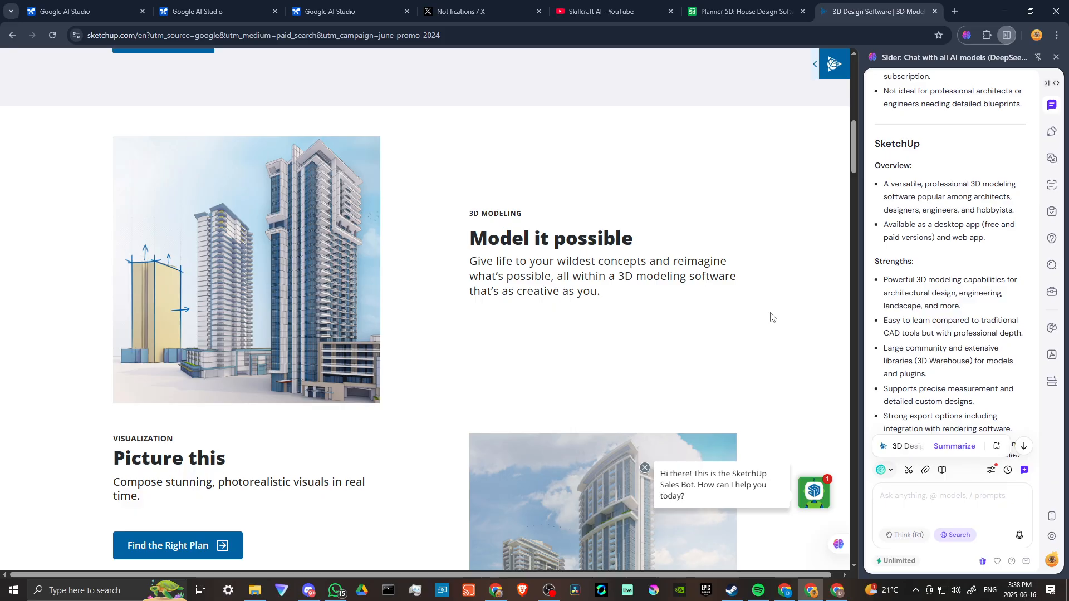
scroll(down, 3)
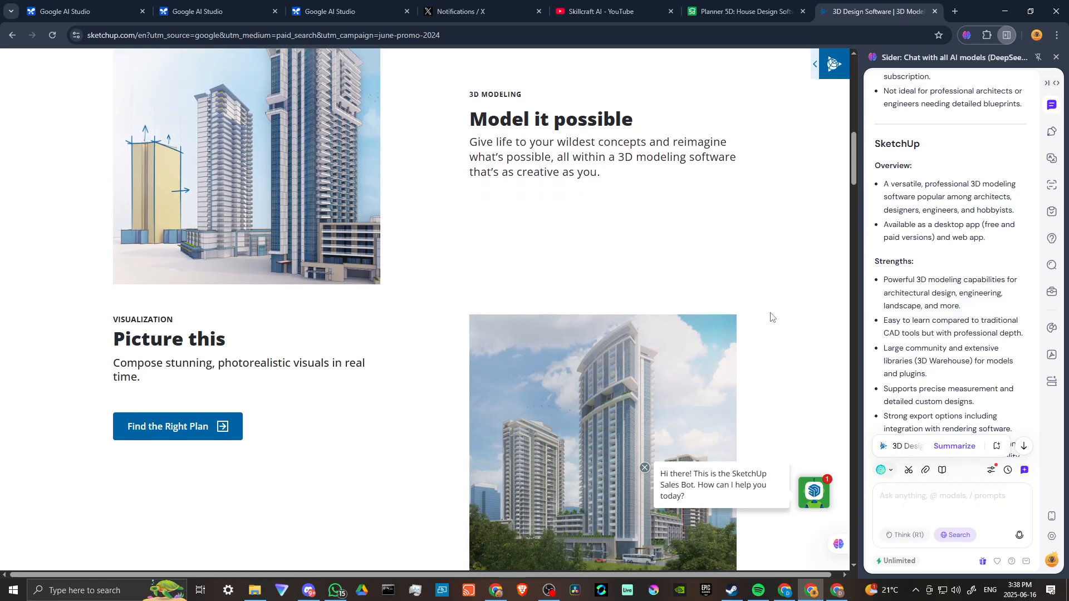
scroll(down, 3)
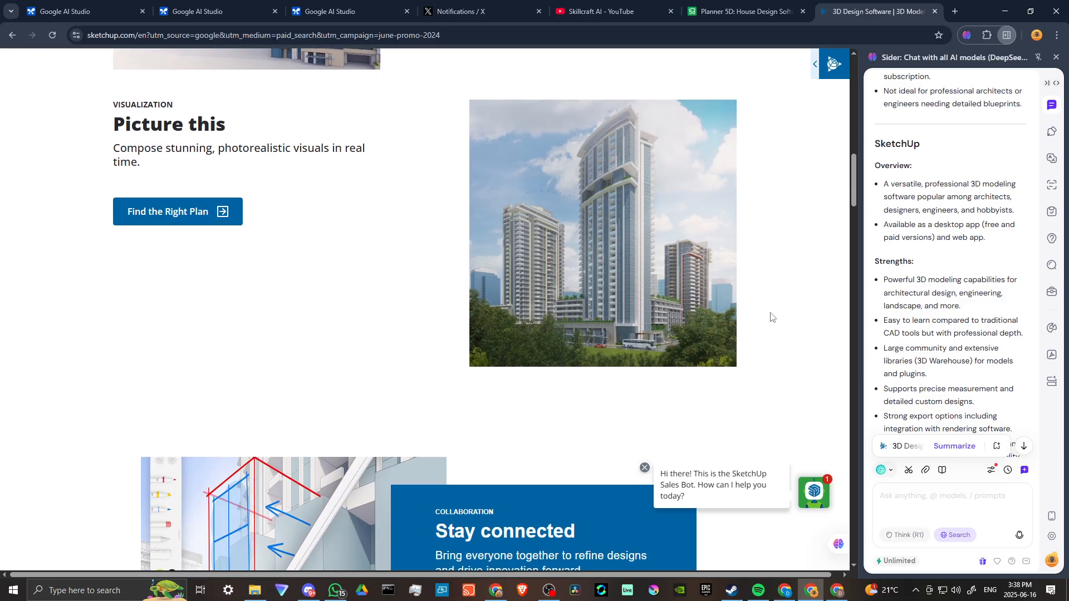
Step: Continue past Stay connected and Build for the future down to Create across devices
scroll(down, 3)
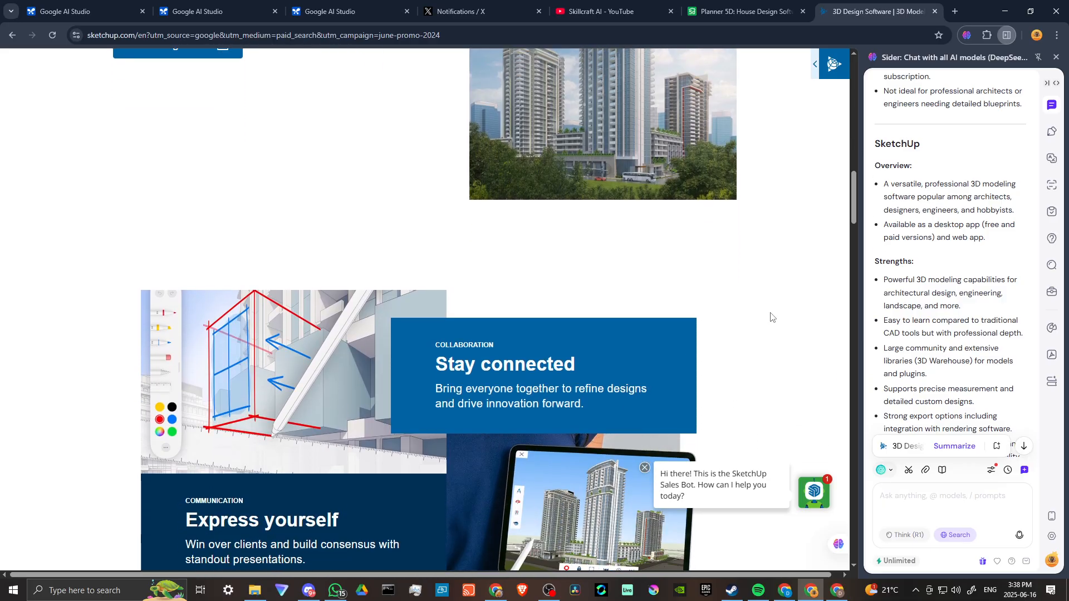
scroll(down, 3)
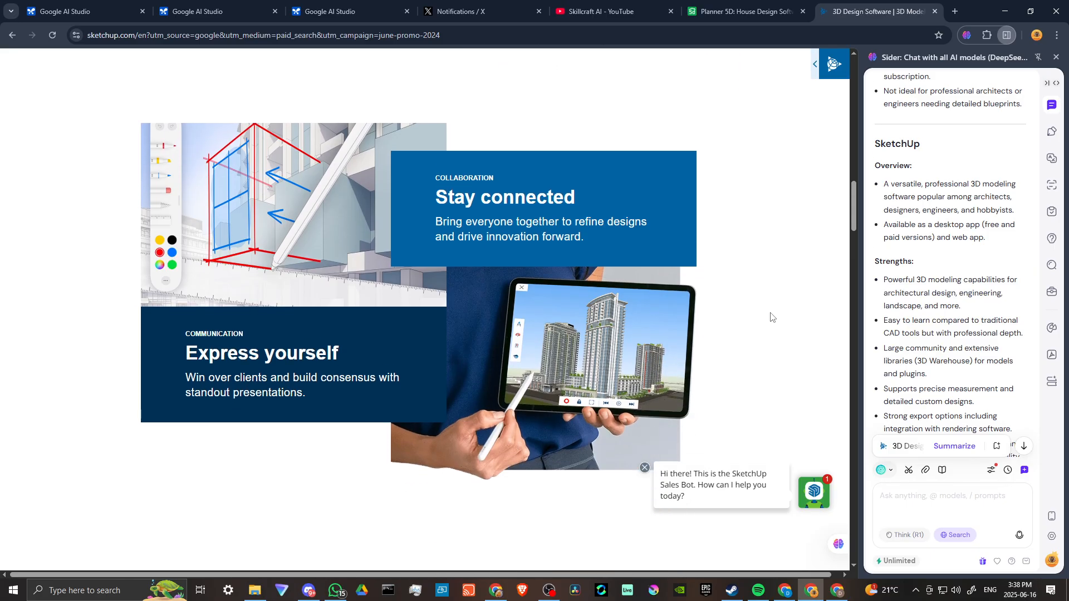
scroll(down, 3)
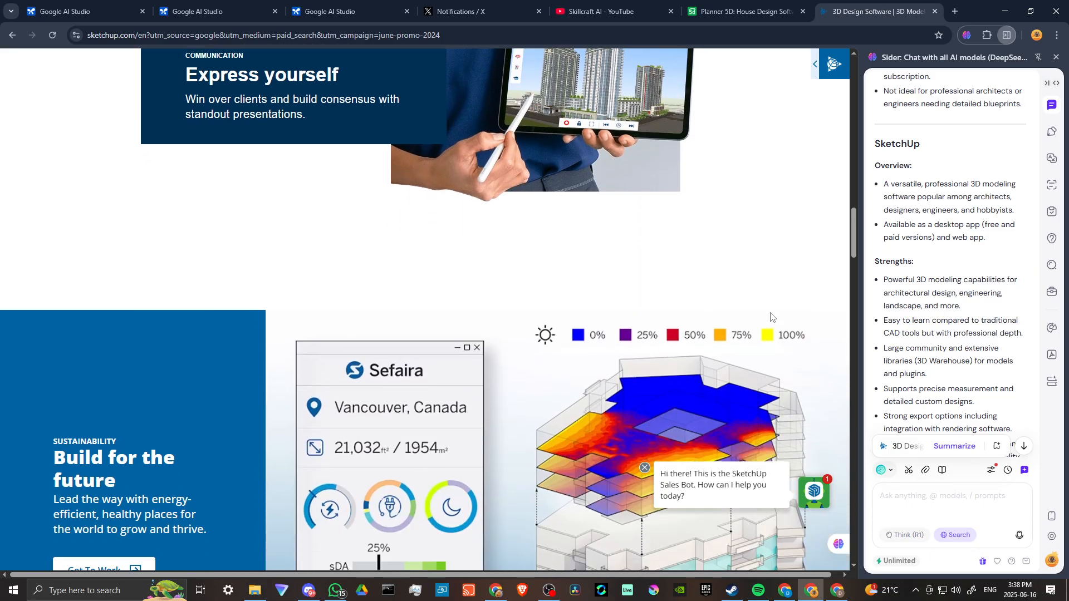
mouse_move(769, 277)
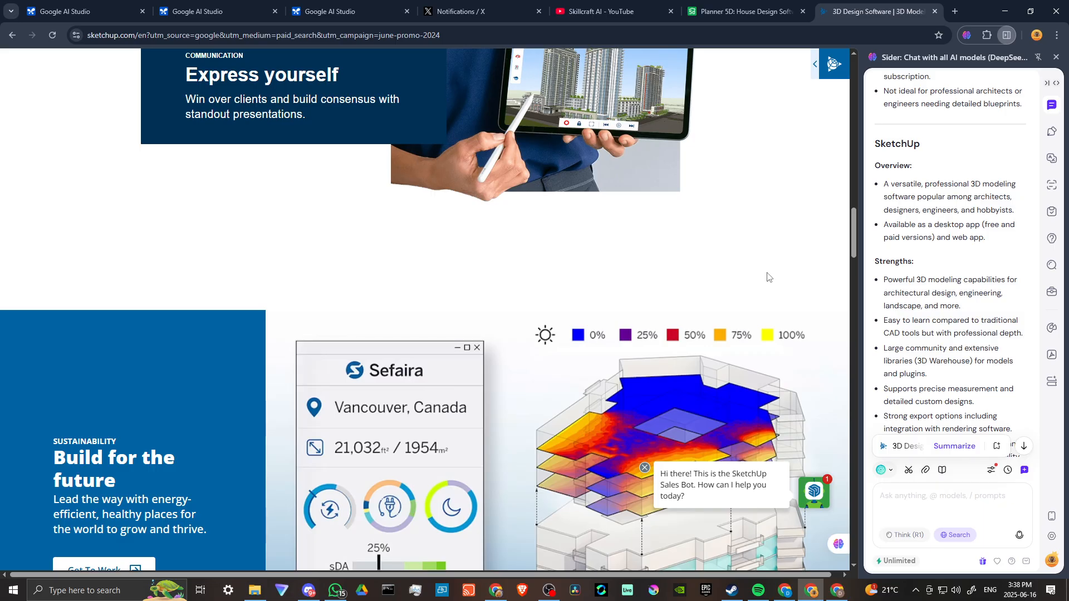
scroll(down, 3)
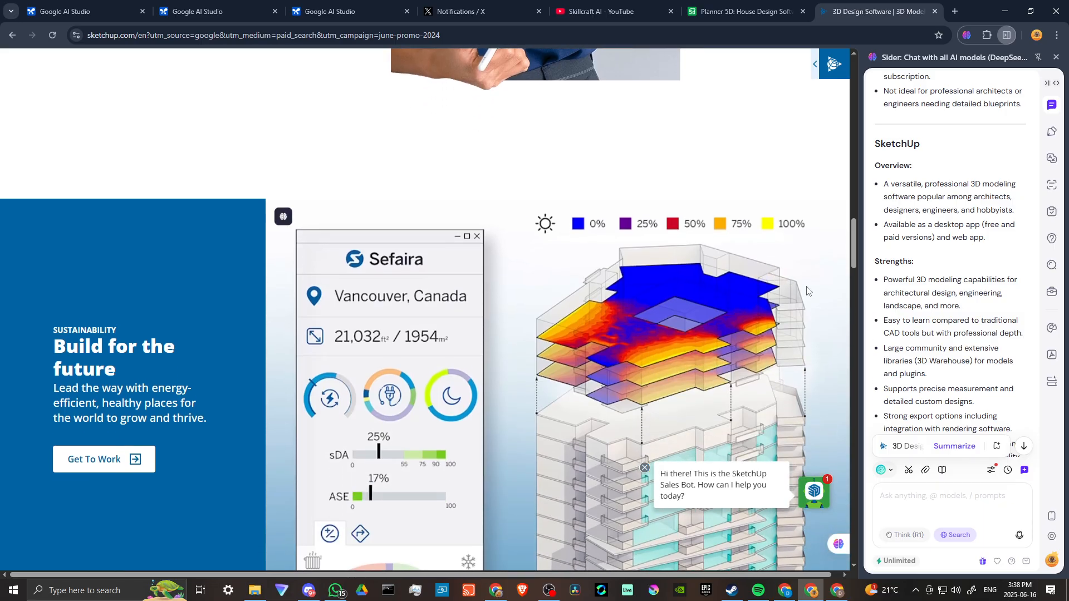
scroll(down, 3)
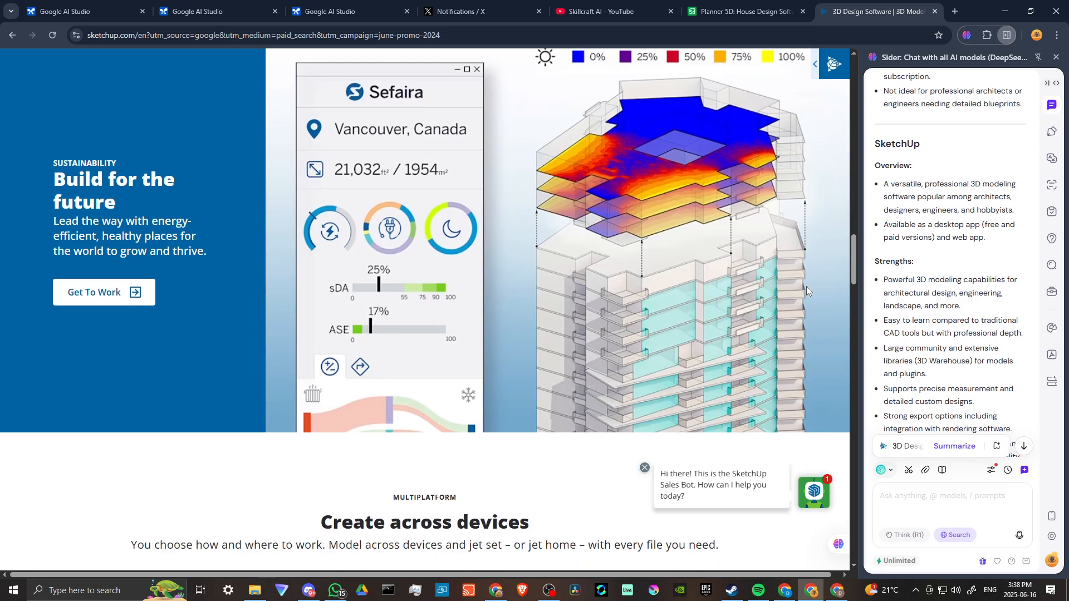
scroll(down, 3)
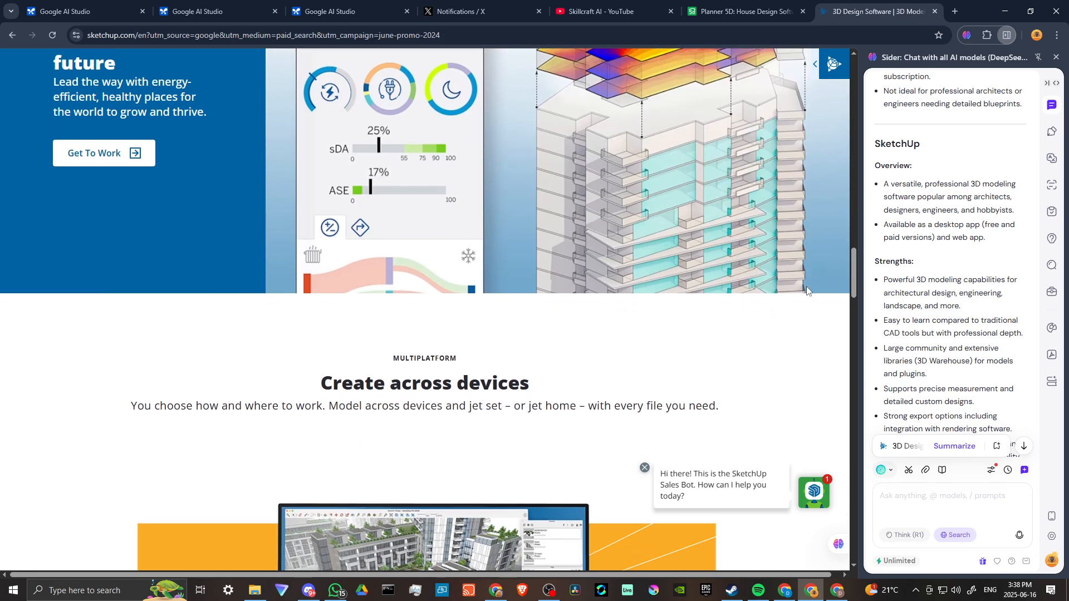
Step: Scroll on past SketchUp's awards and testimonials while Sider shows SketchUp's limitations
scroll(down, 3)
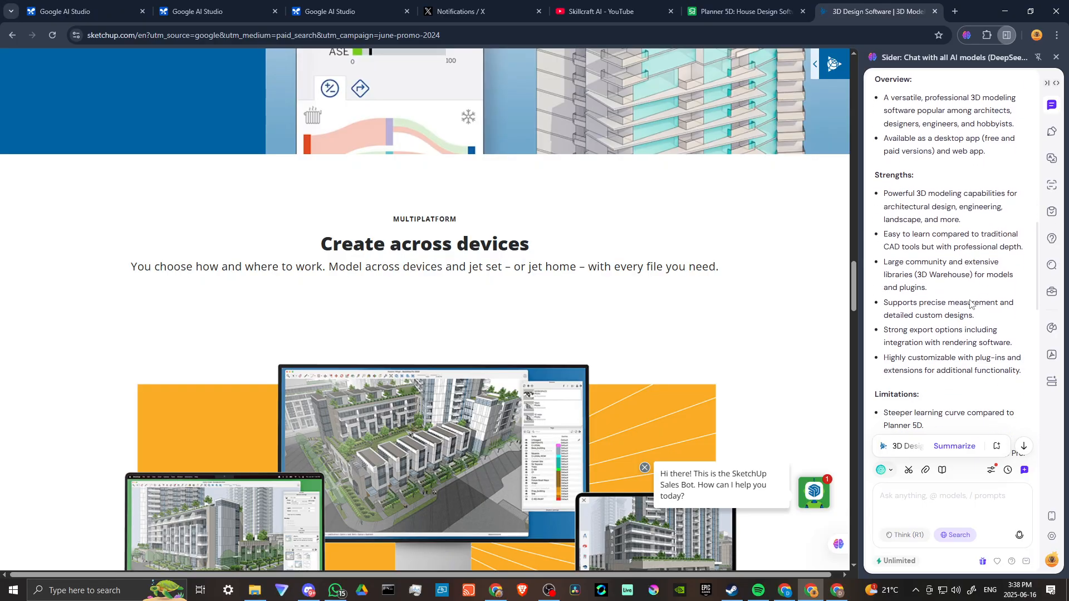
scroll(down, 3)
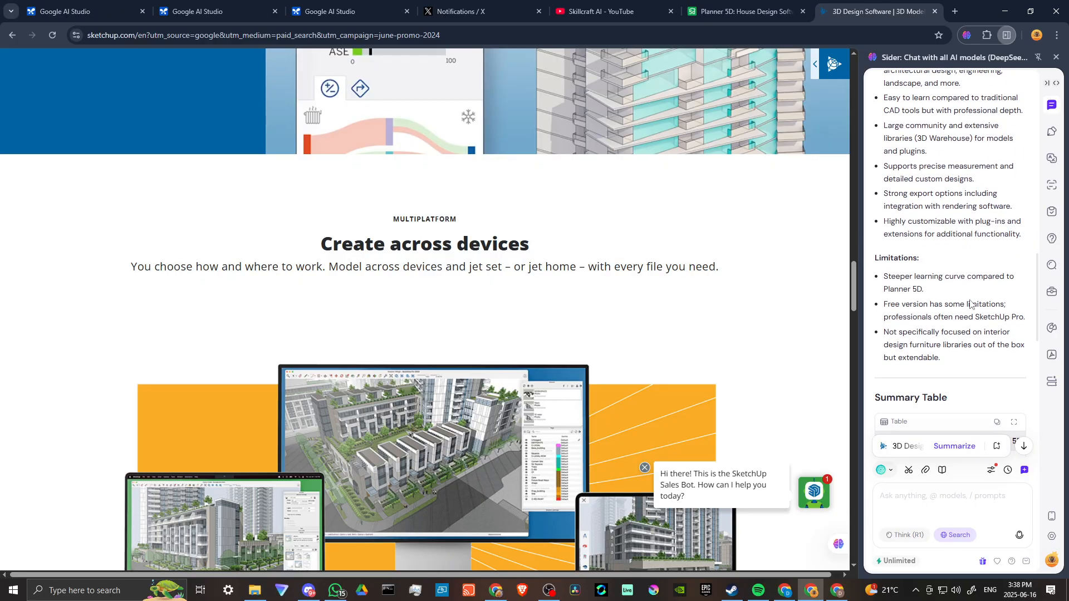
scroll(down, 3)
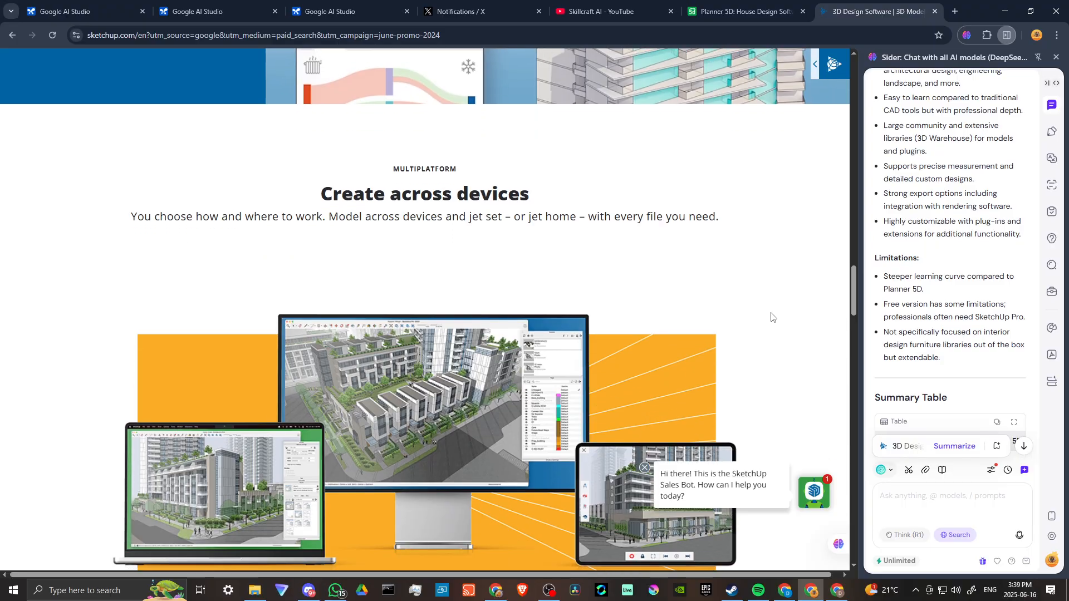
scroll(down, 3)
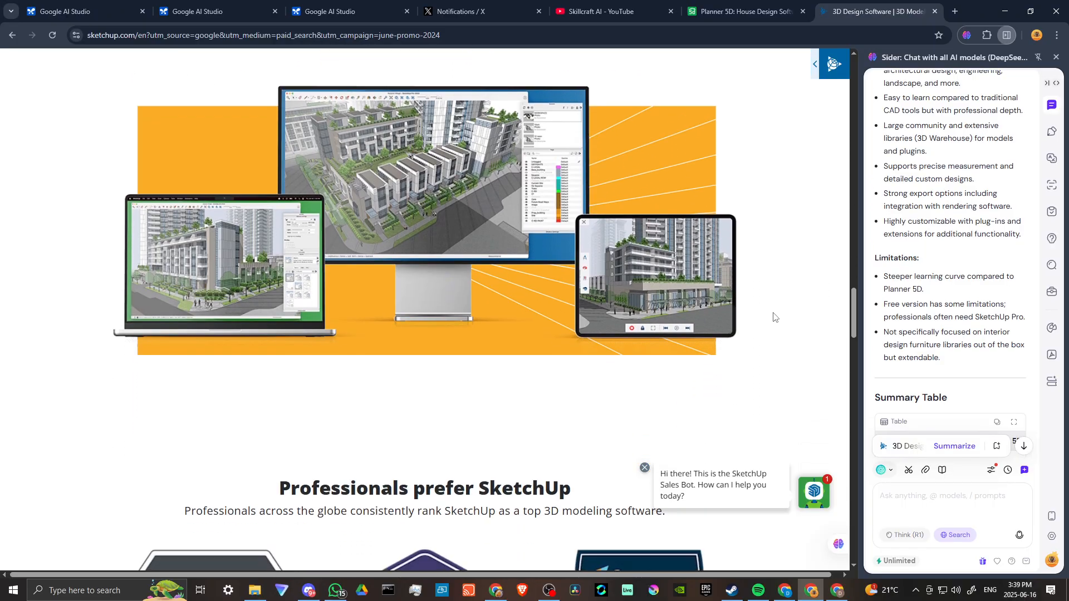
scroll(down, 3)
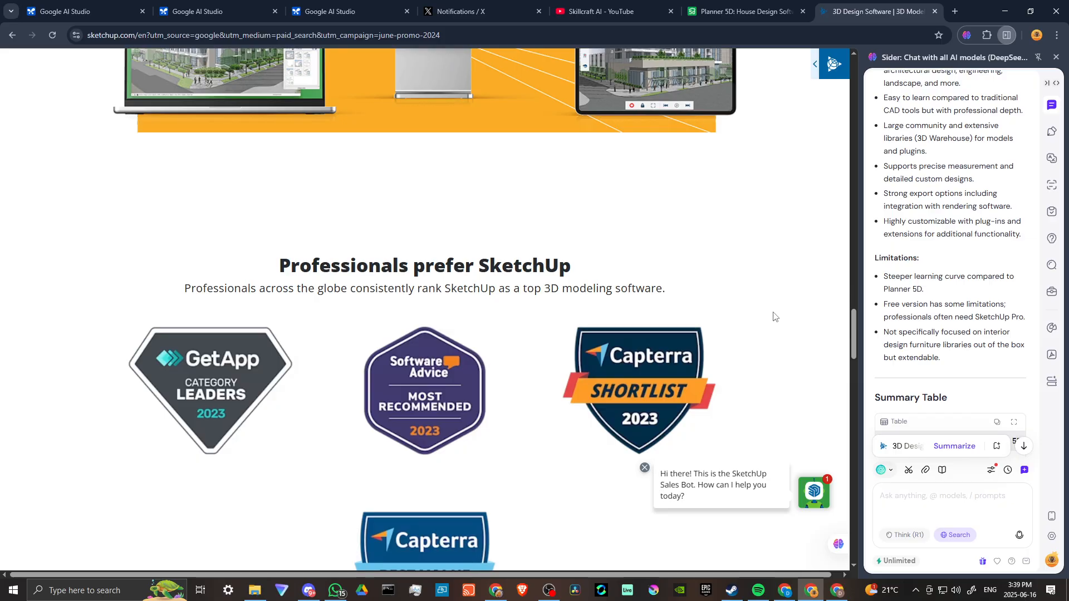
scroll(down, 3)
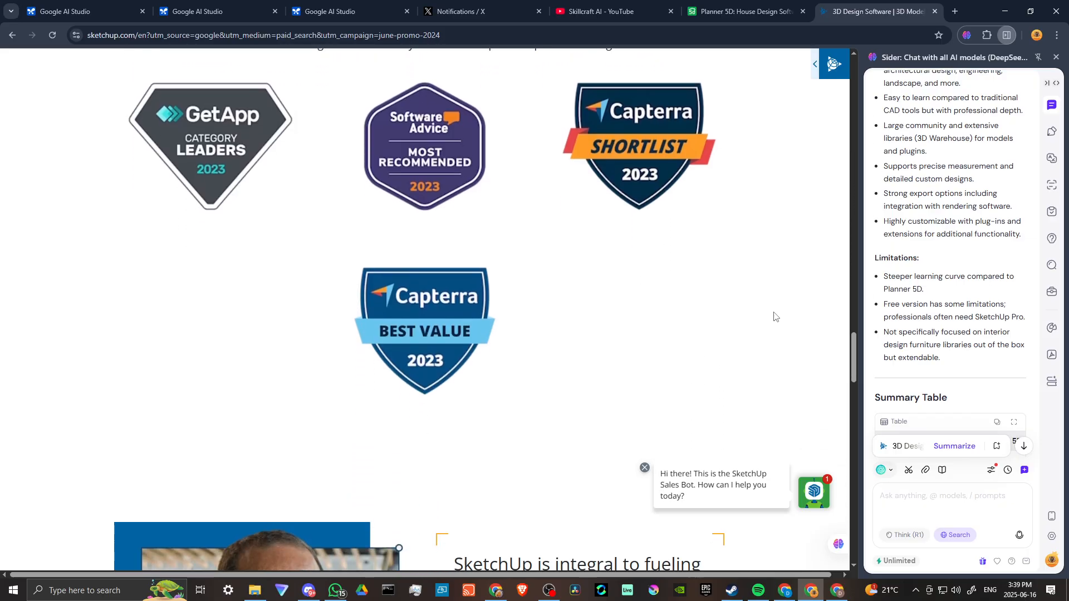
scroll(down, 3)
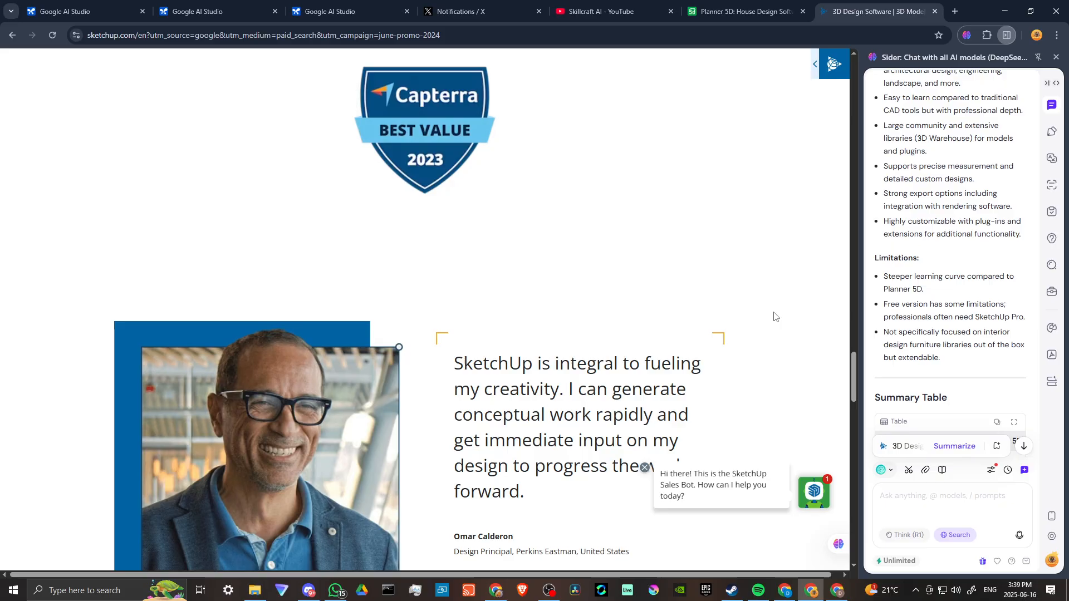
Step: Reach the customer stories, interface videos and footer, then move to the outro links page
scroll(down, 3)
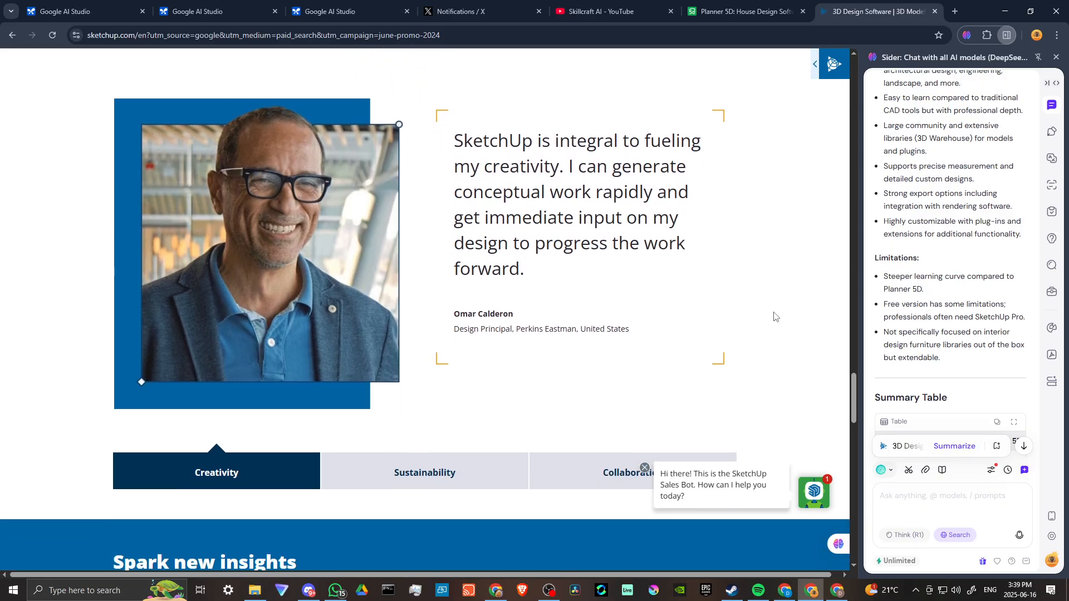
scroll(down, 3)
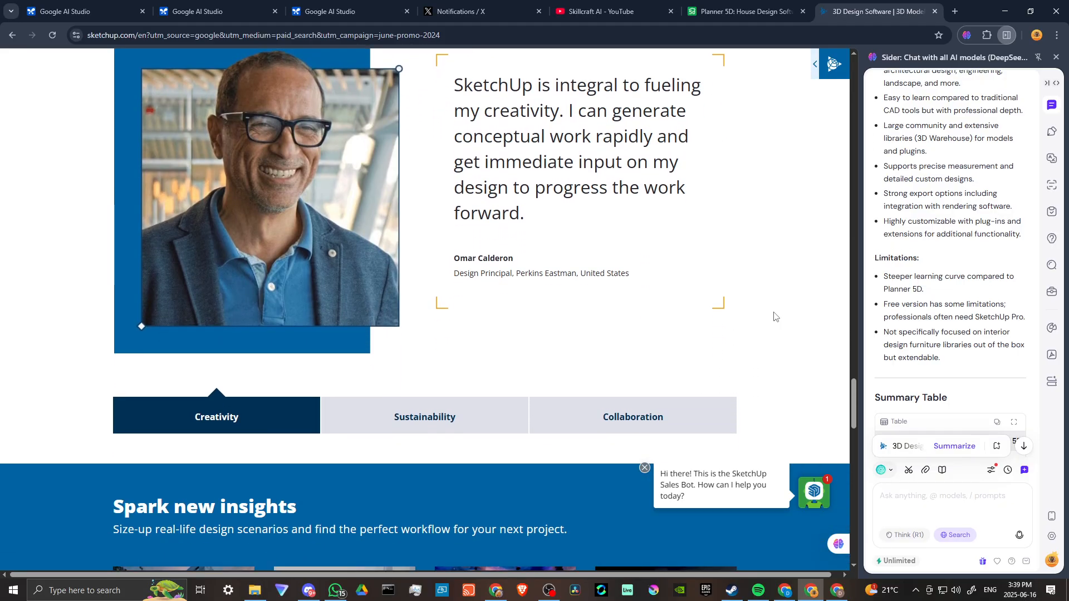
scroll(down, 3)
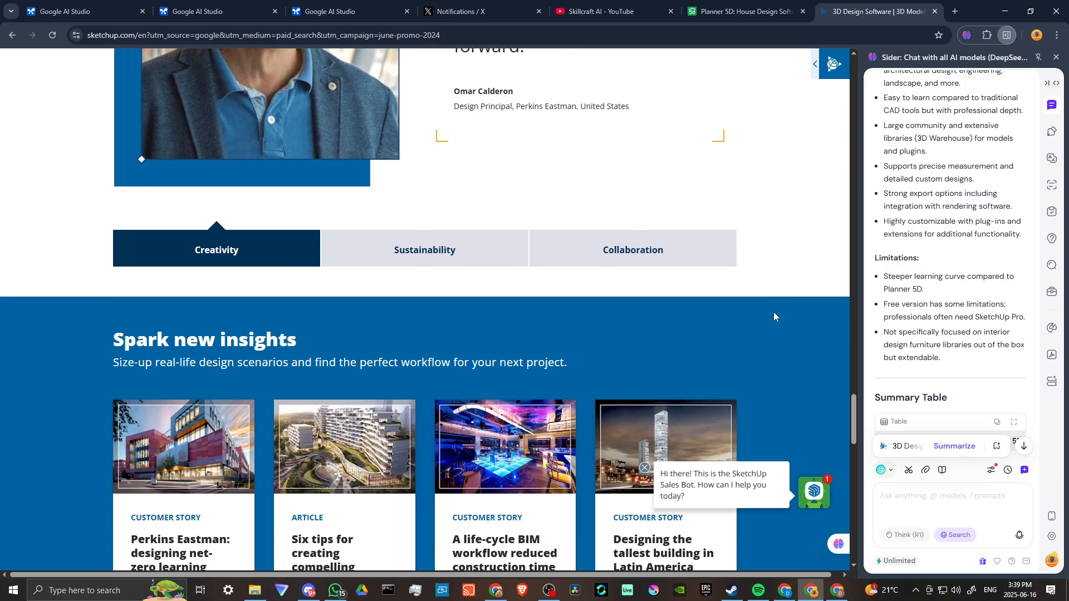
scroll(down, 3)
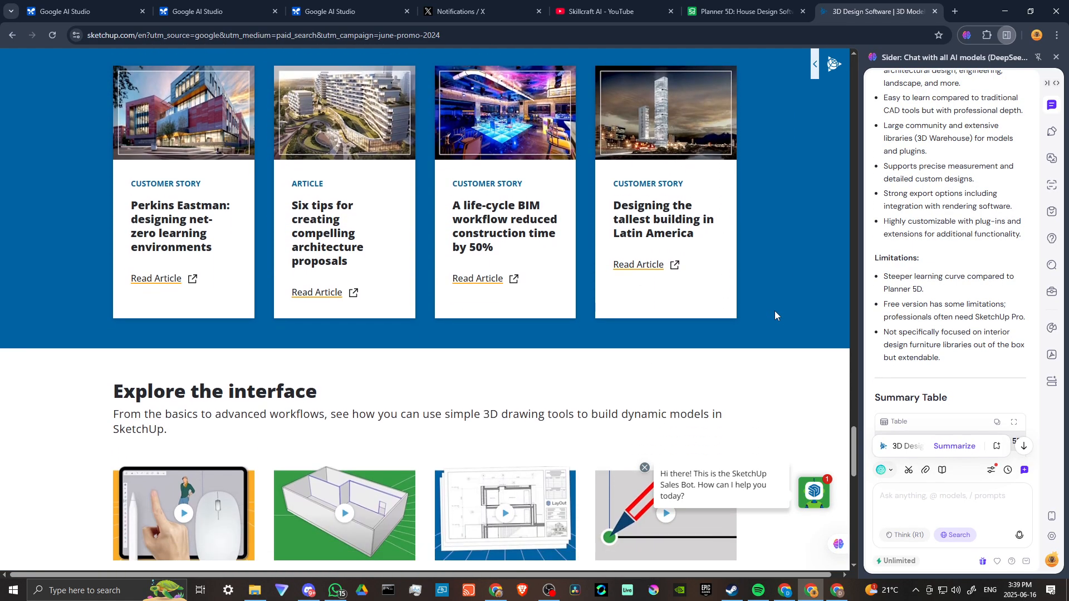
scroll(down, 3)
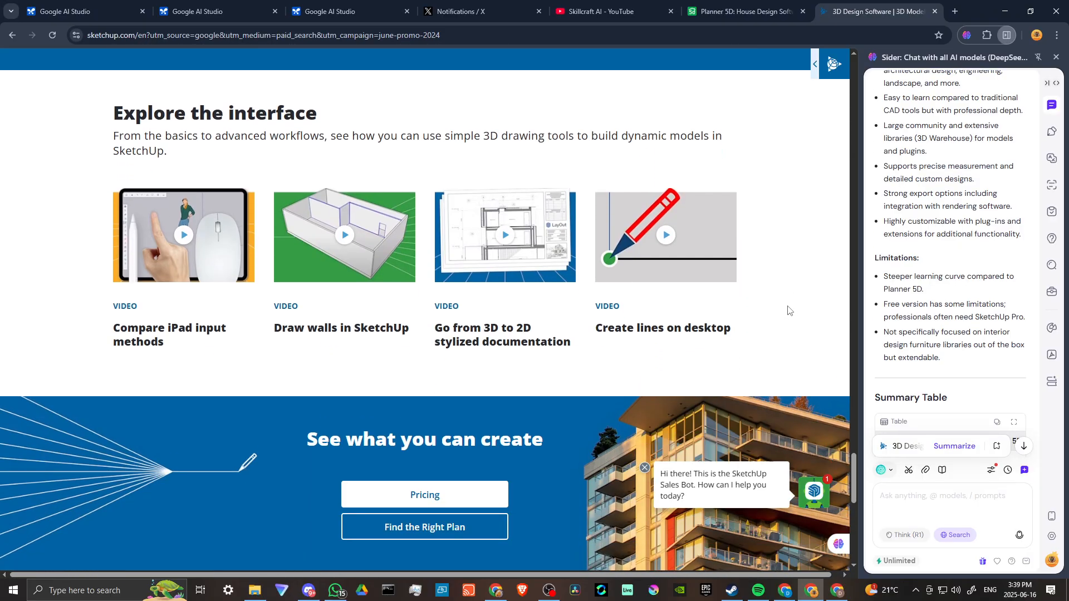
scroll(down, 3)
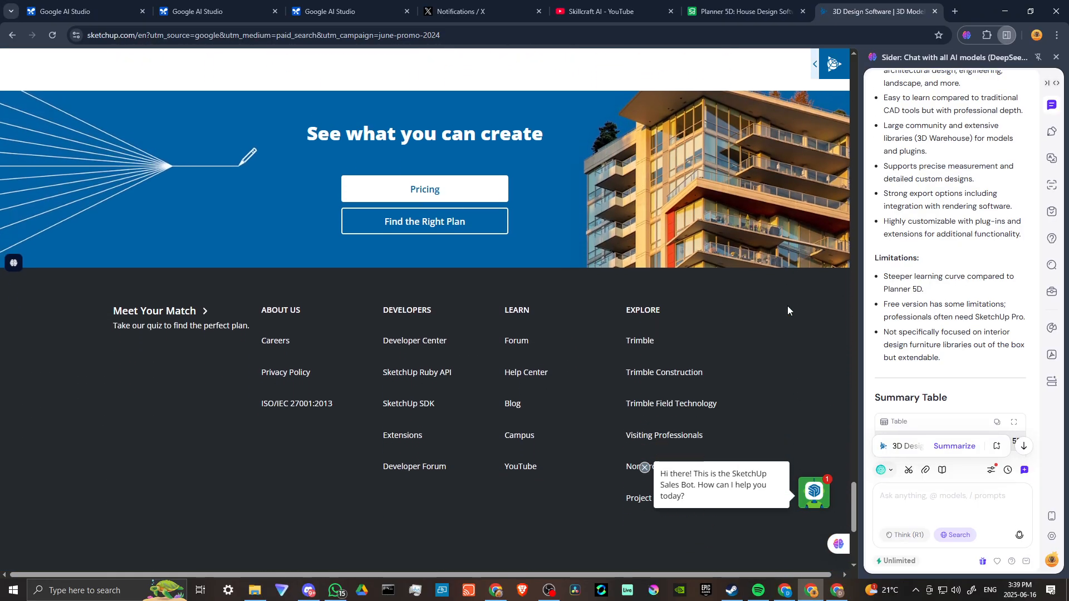
scroll(up, 3)
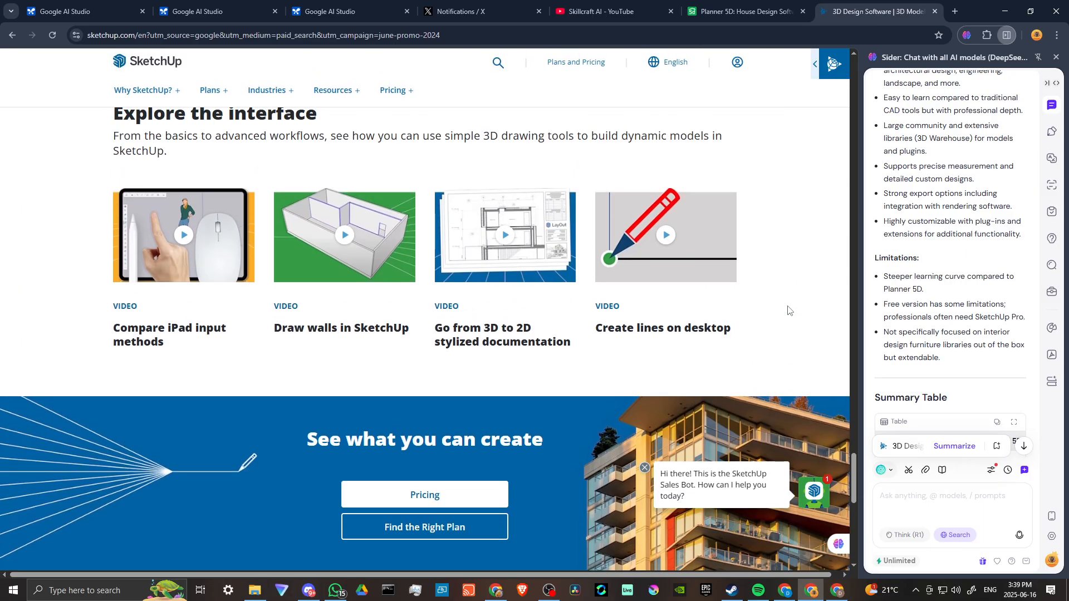
click(605, 11)
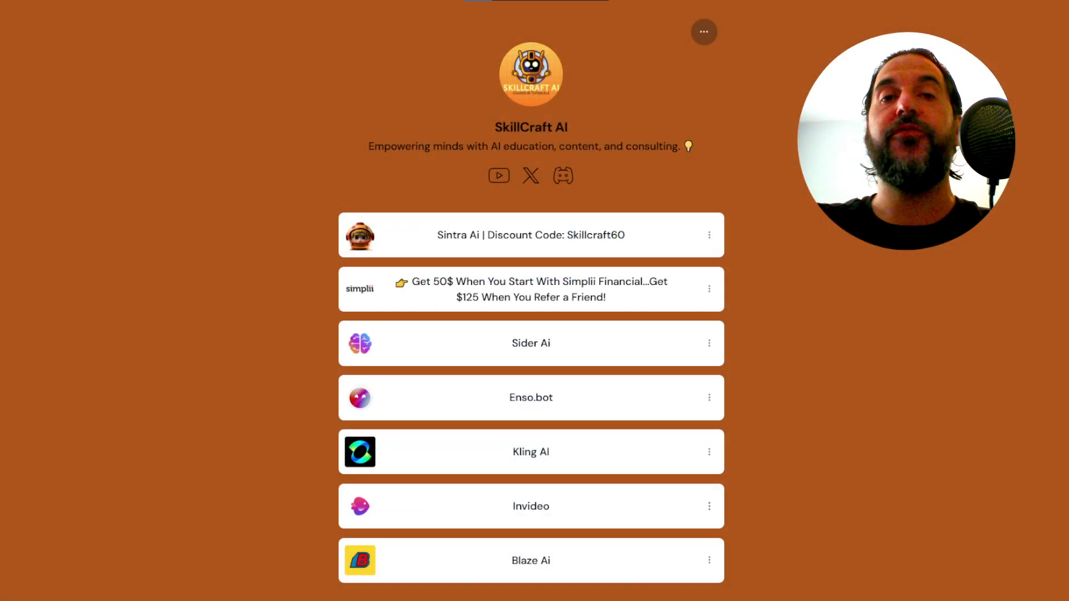